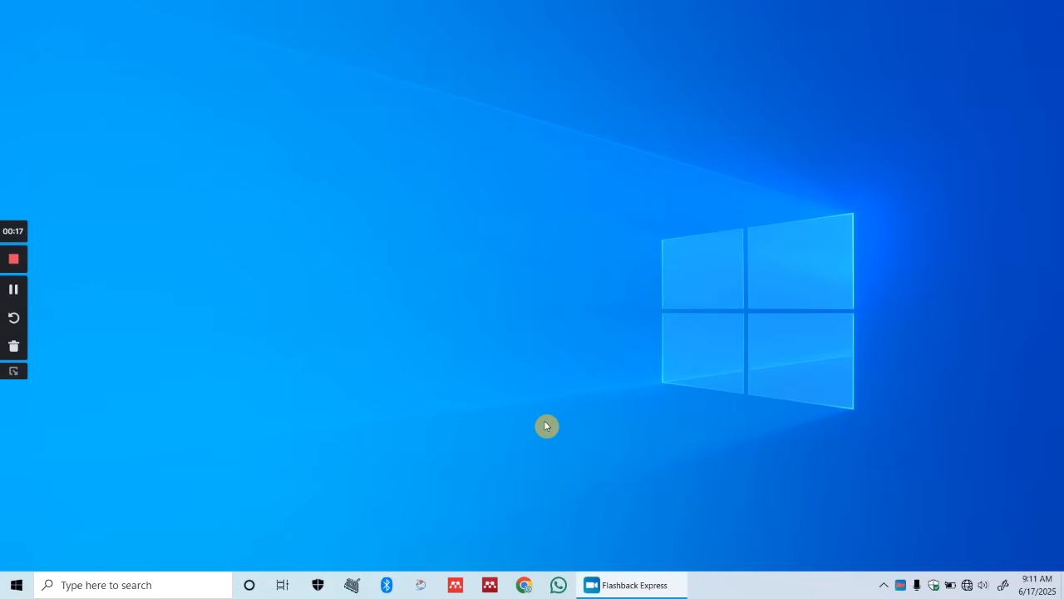
- Search Windows for 'cmd' to find Command Prompt and run it as administrator
click(16, 585)
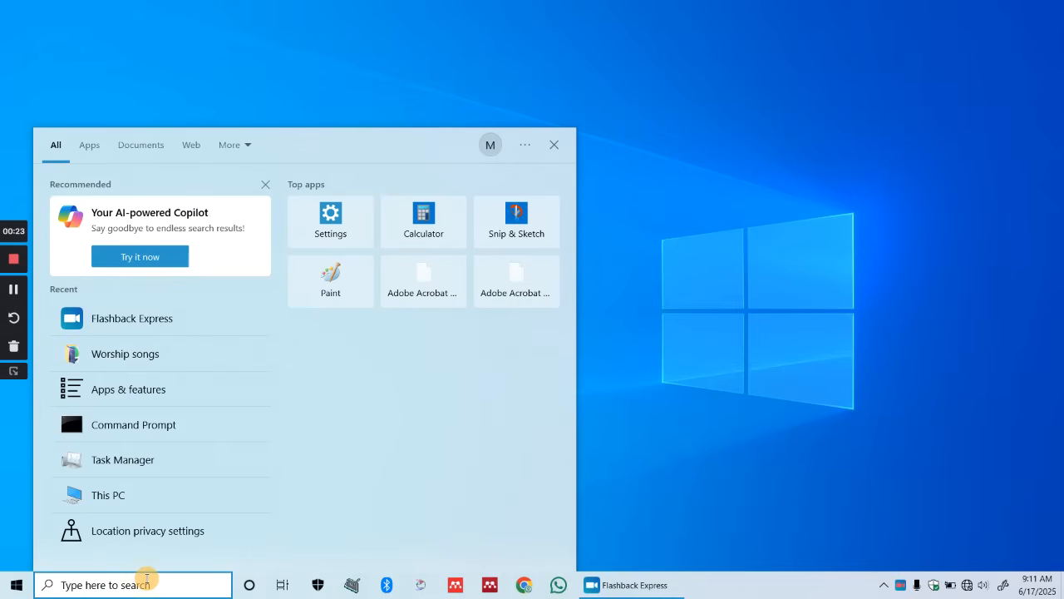
text(cmd)
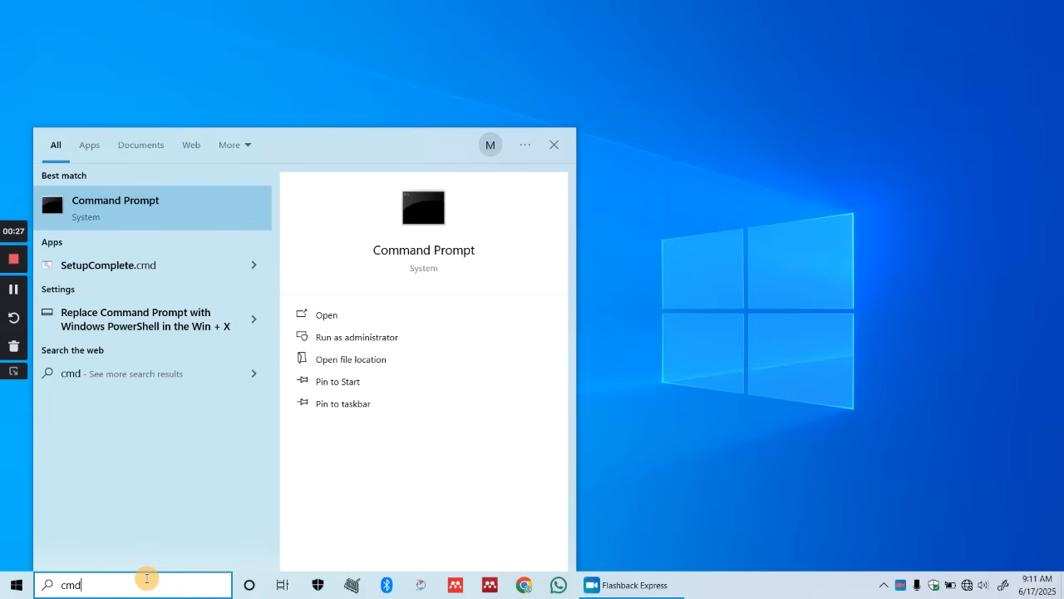
mouse_move(203, 319)
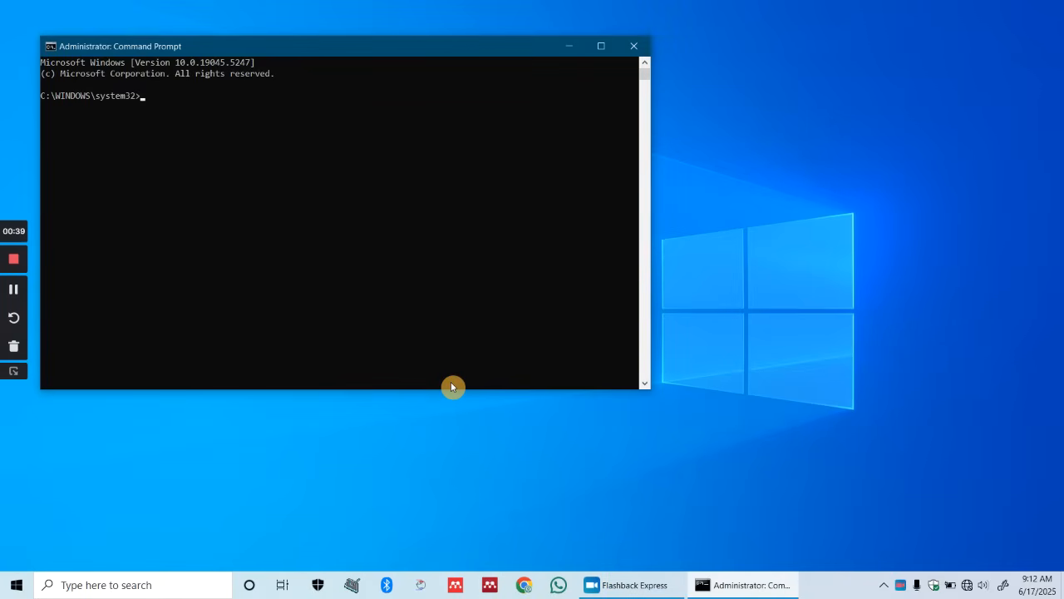
- Run del /q/f/s %TEMP%\* to force-delete temporary files, skipping access-denied ones
text(de)
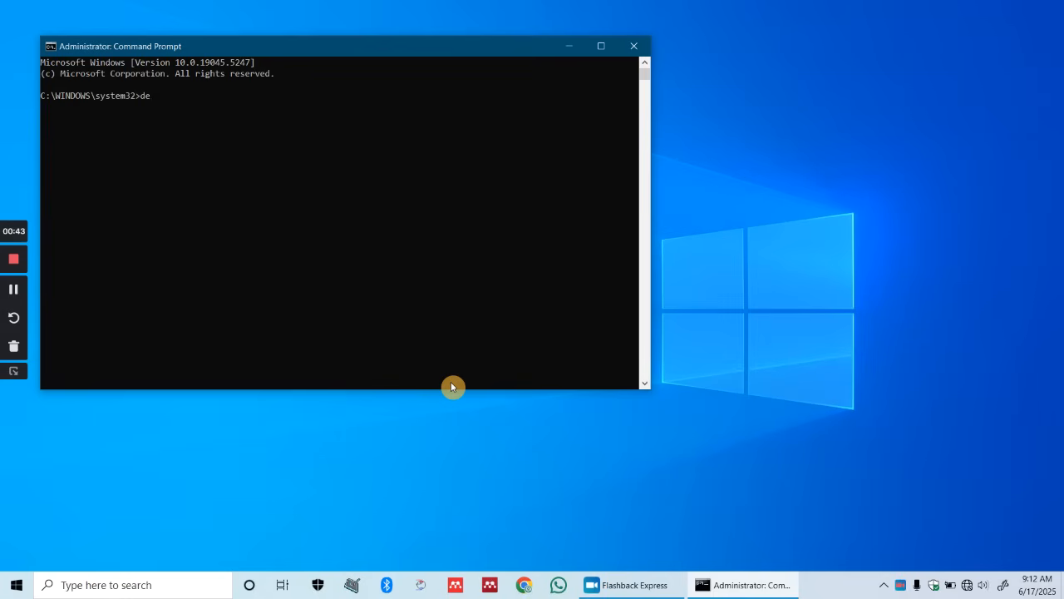
text(l /)
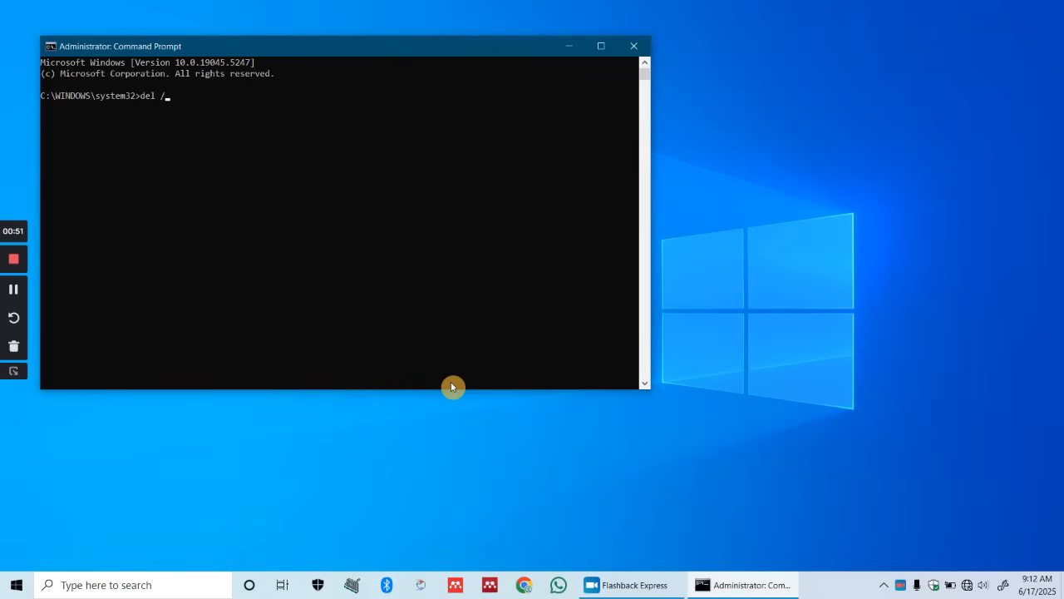
text(q)
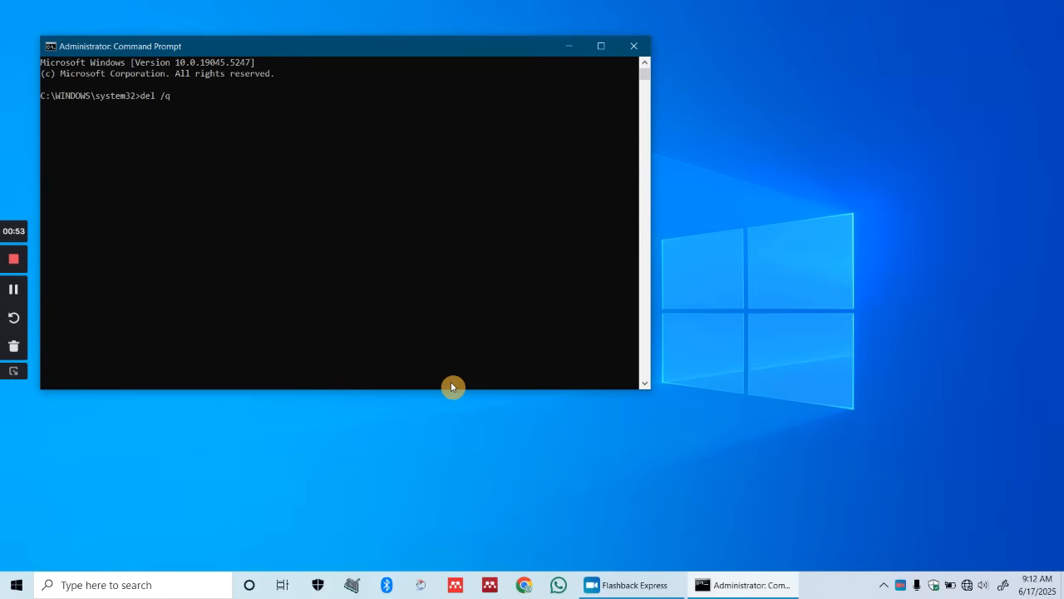
text(/f)
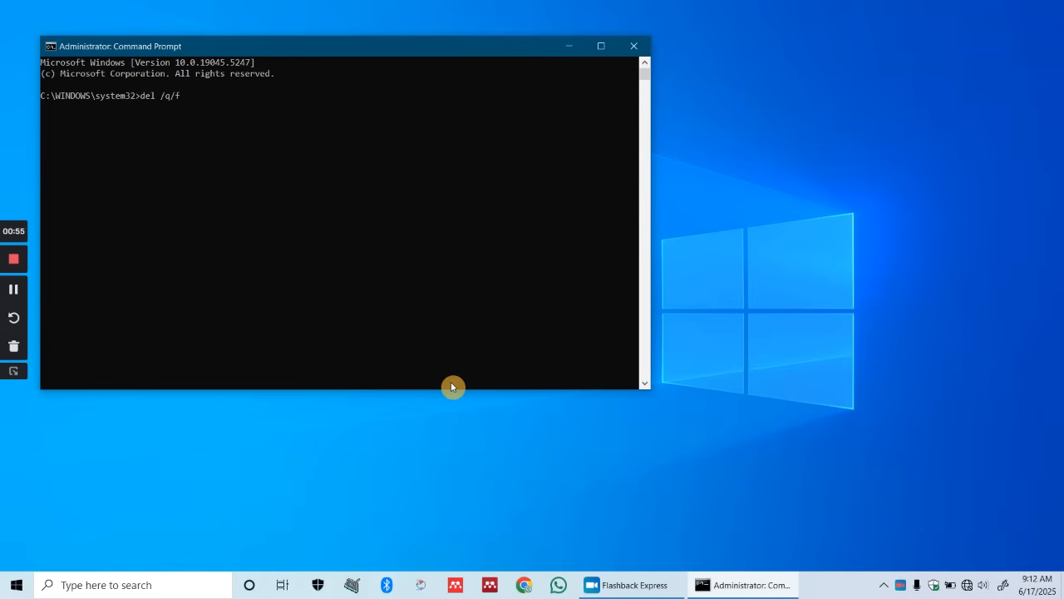
text(/s)
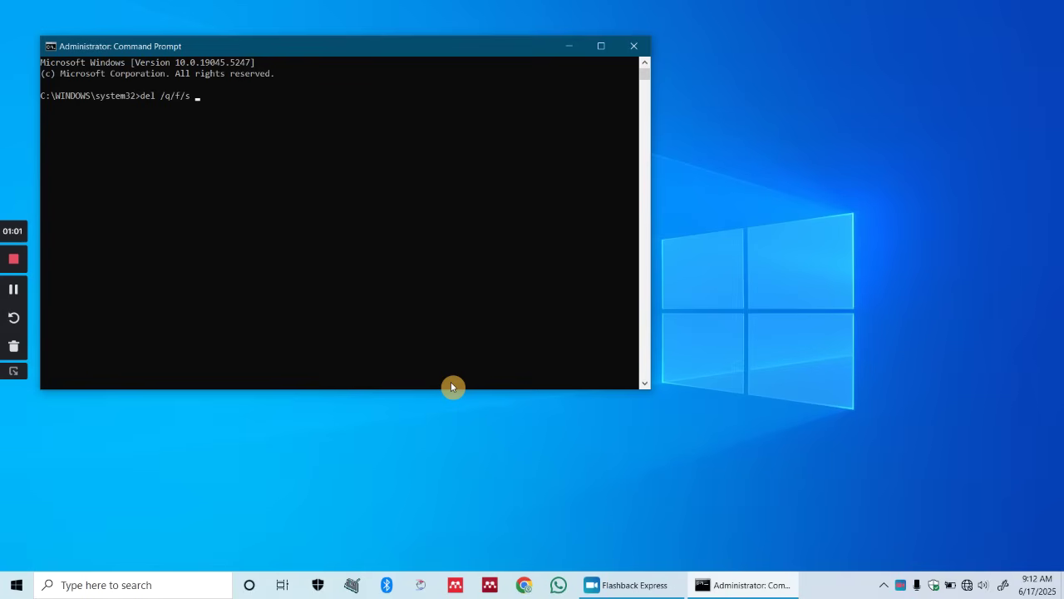
text(%)
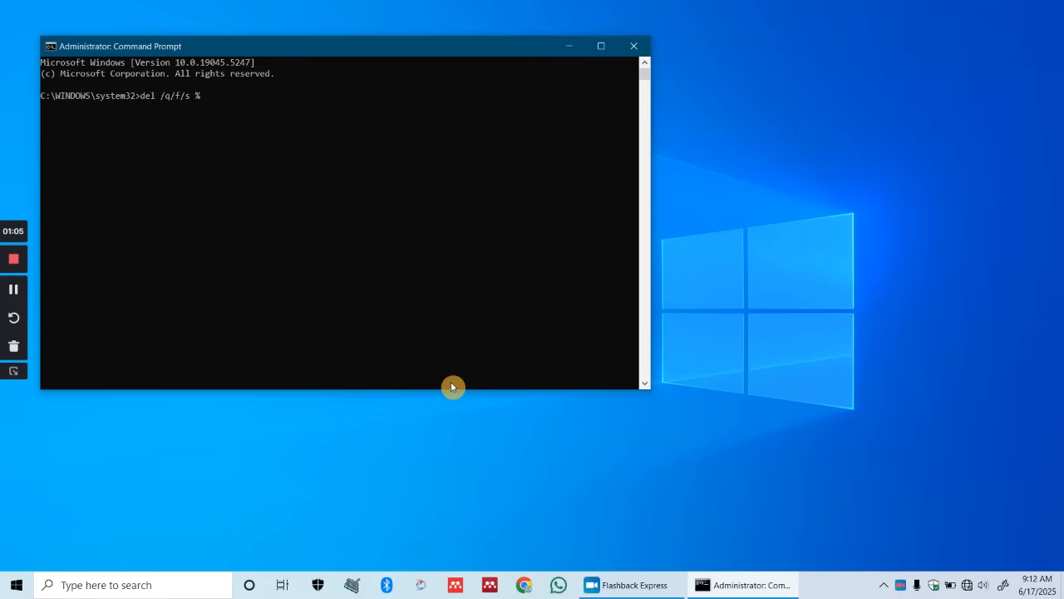
text(TE)
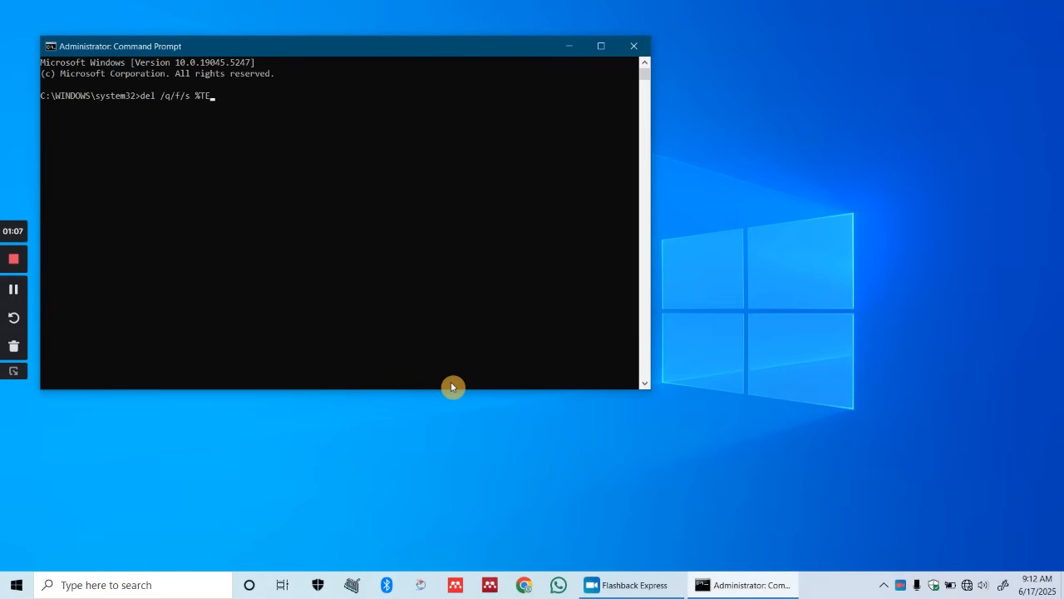
text(MP)
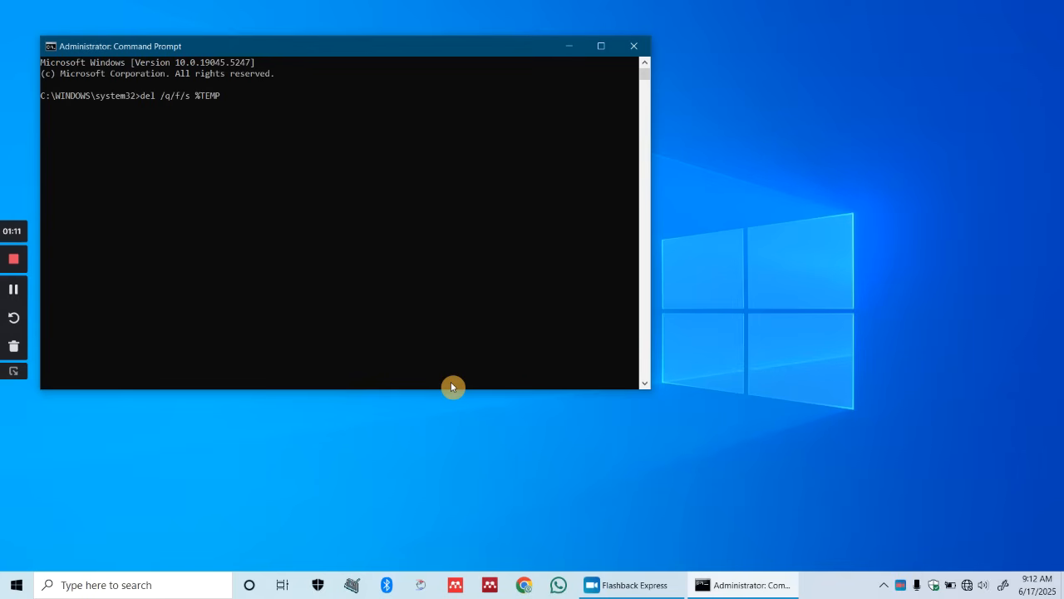
text(%\)
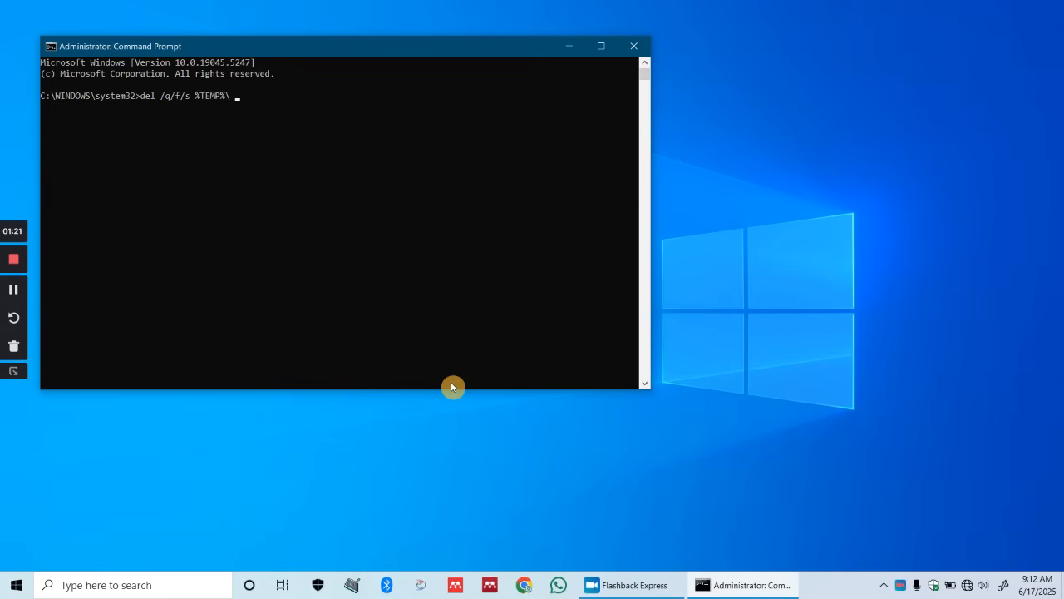
text(*)
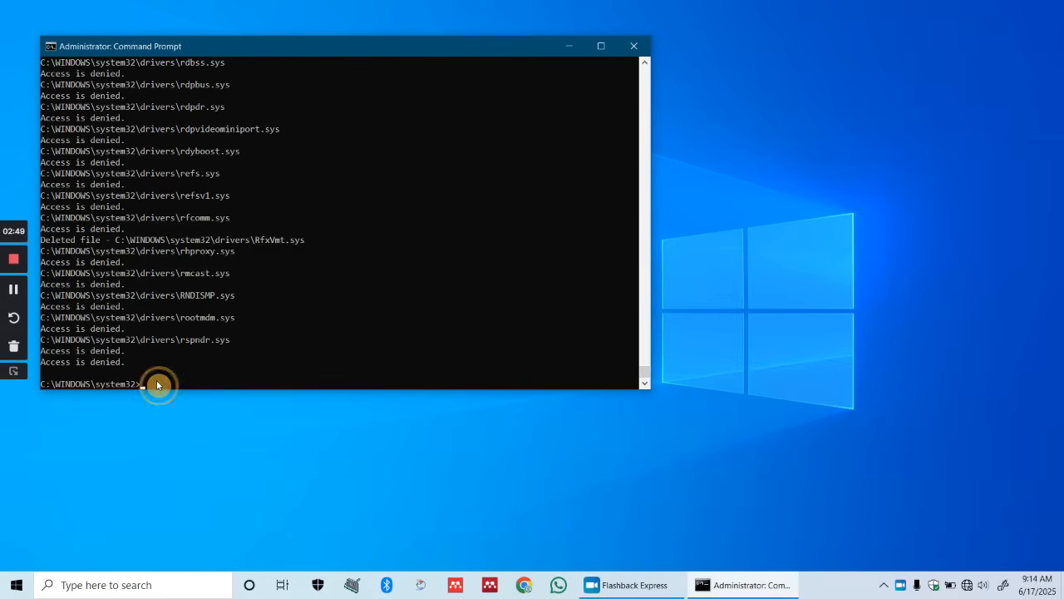
- Run del /q/f/s C:\Windows\Prefetch\* to force-delete the Prefetch folder contents
text(del)
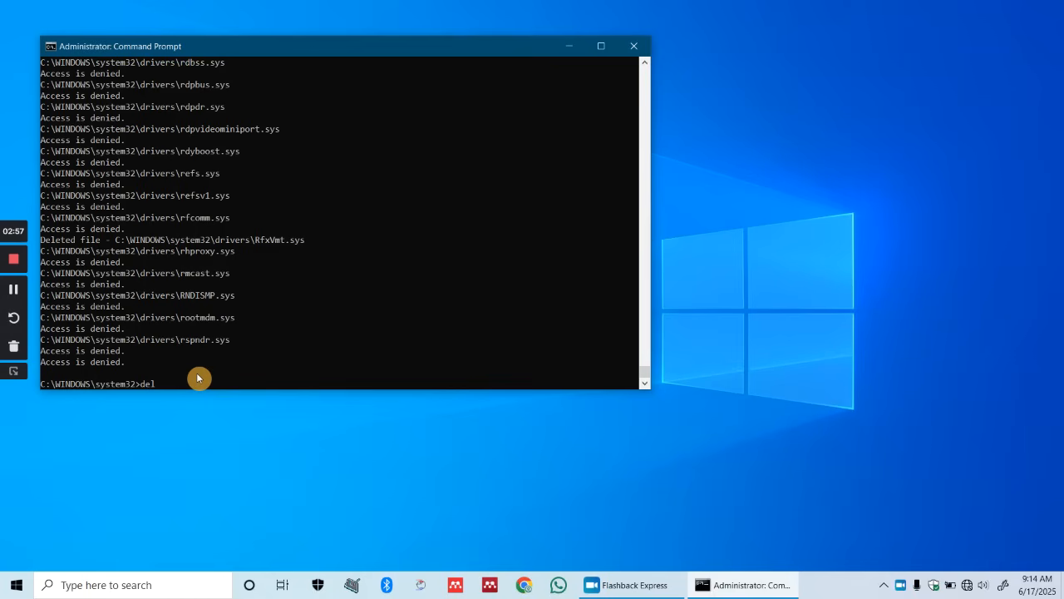
text(/q)
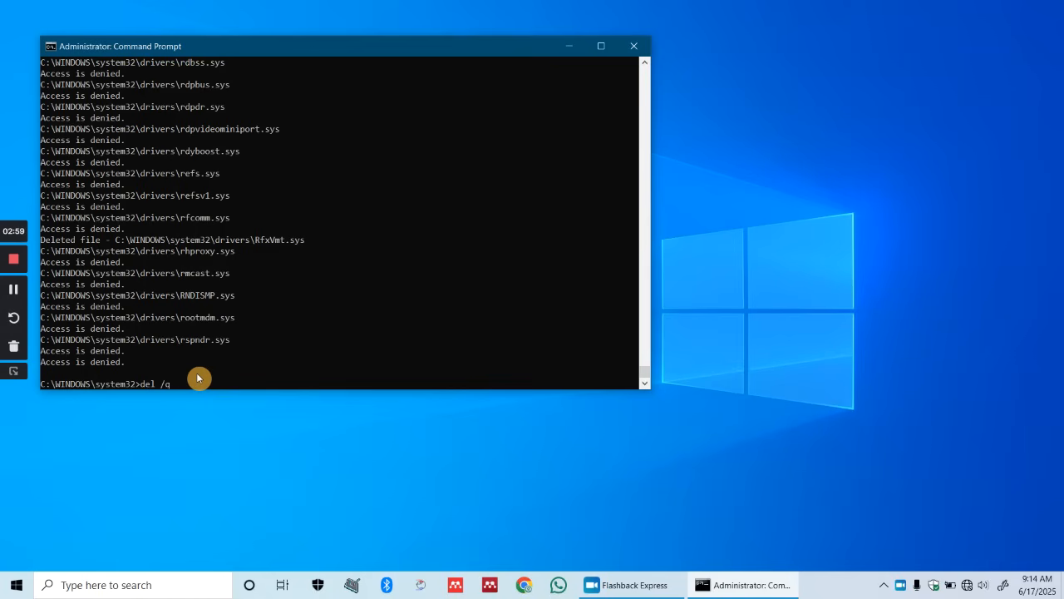
text(/f)
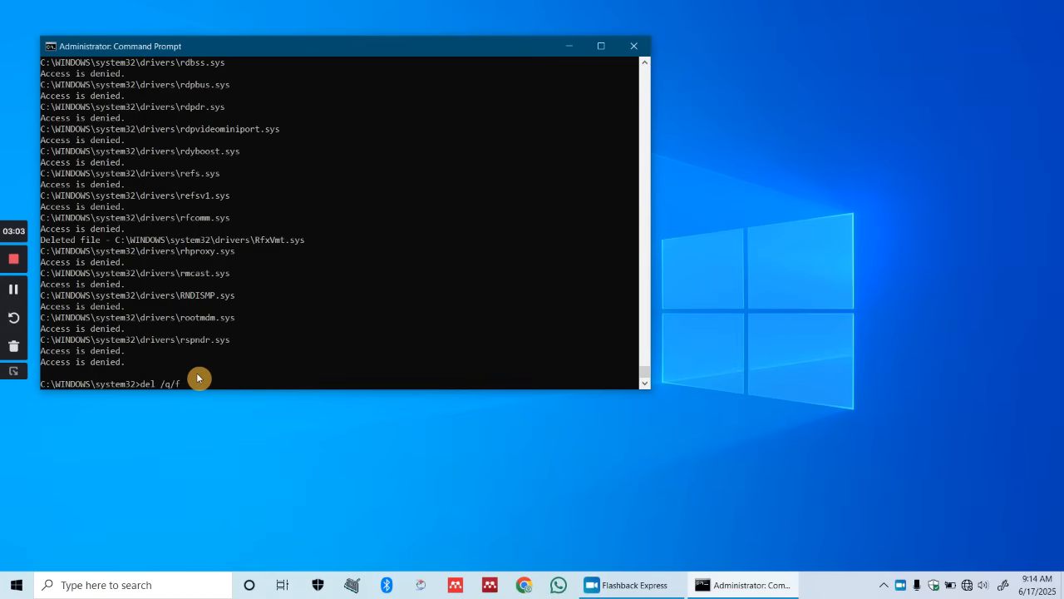
text(/s)
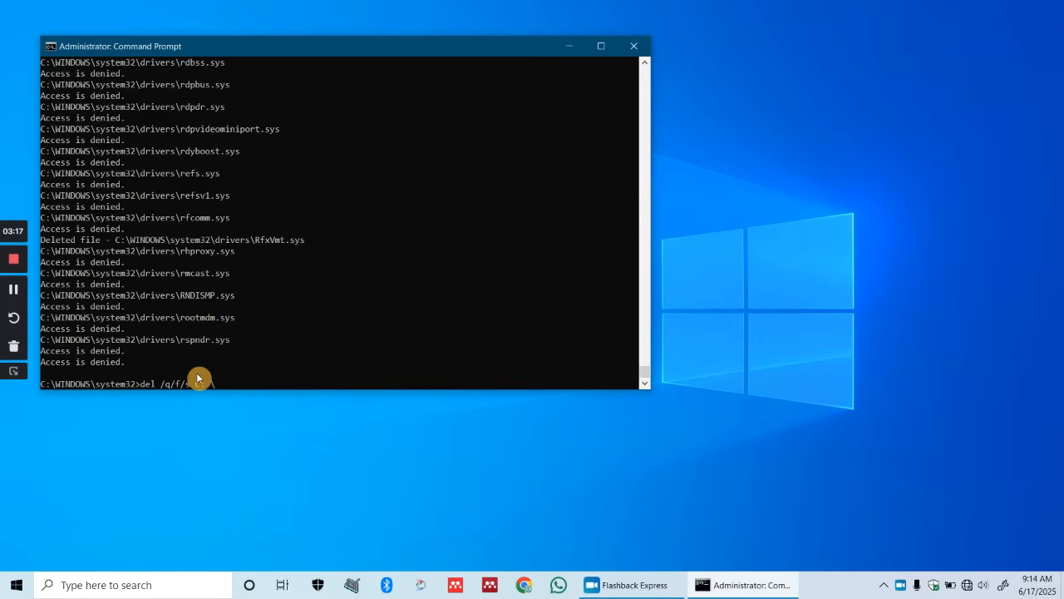
text(W)
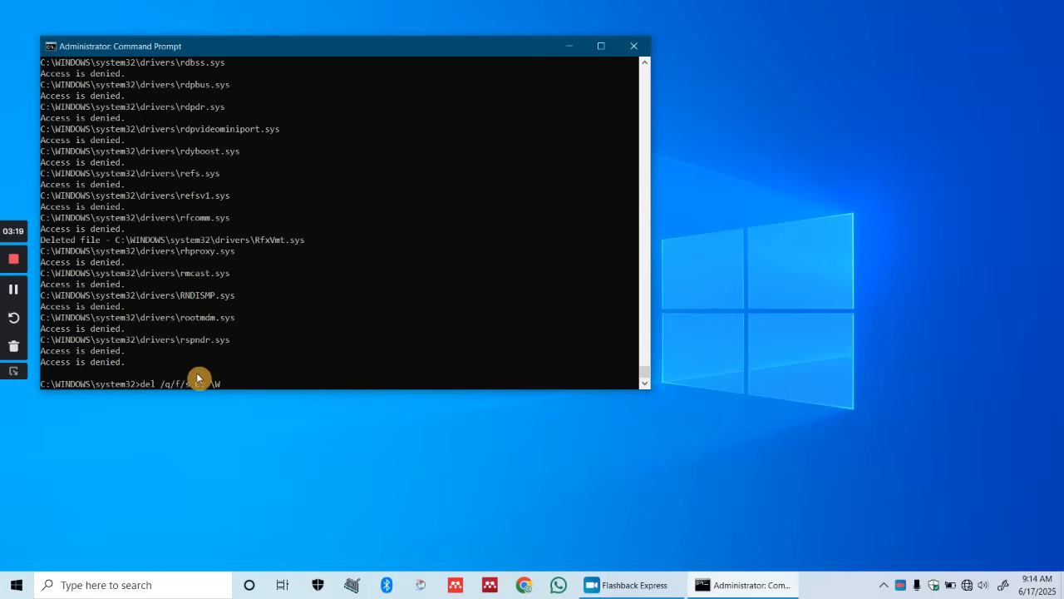
text(i)
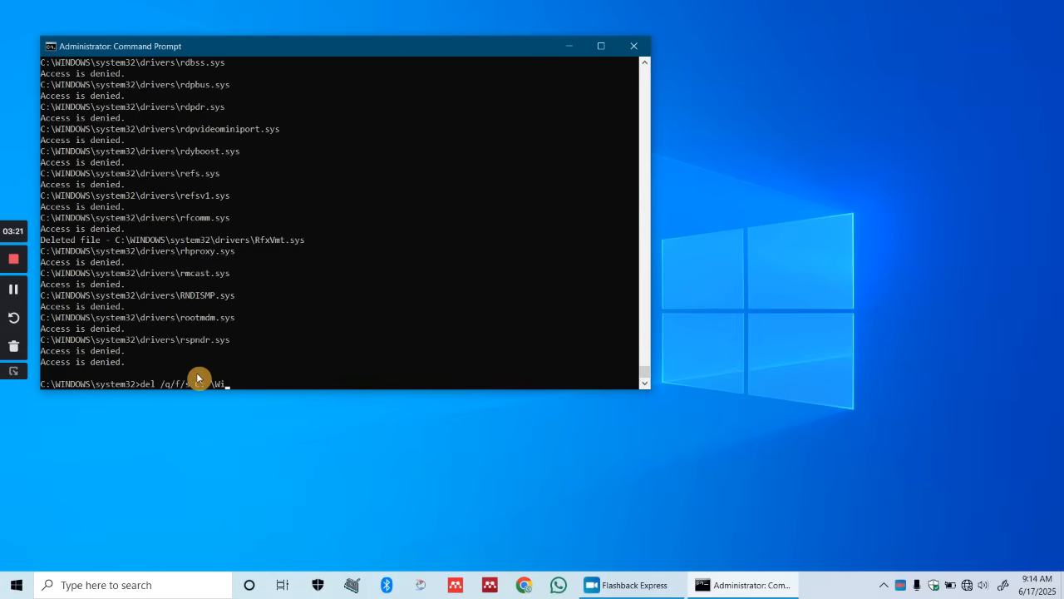
text(ndows)
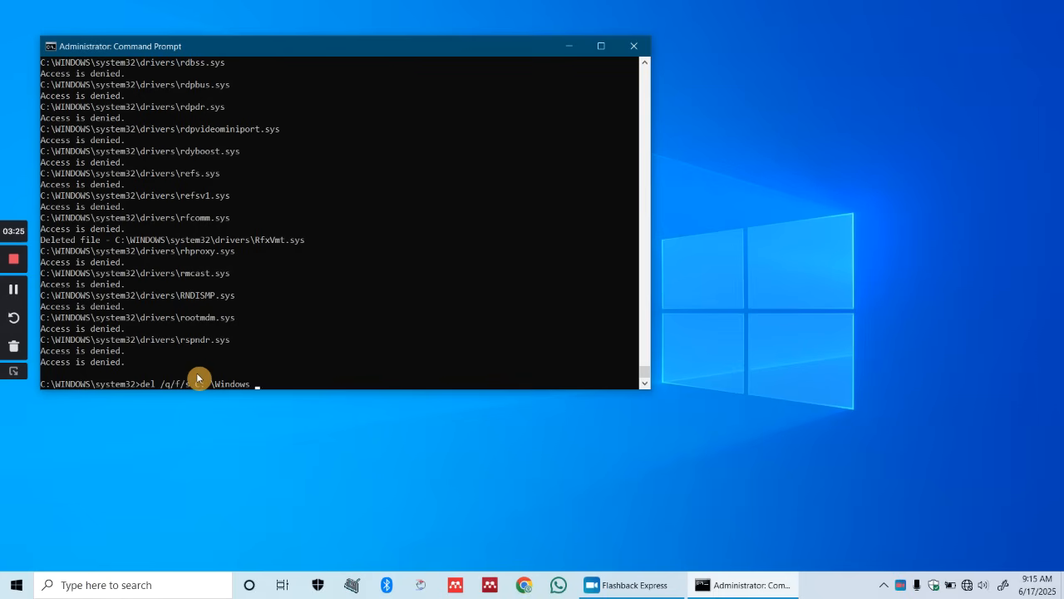
text(\)
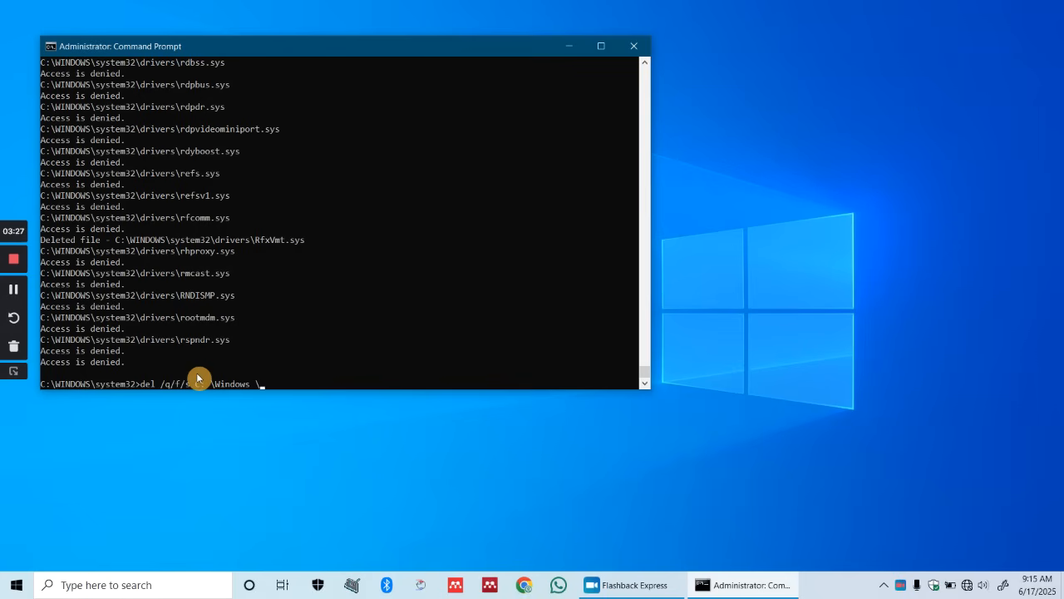
text(P)
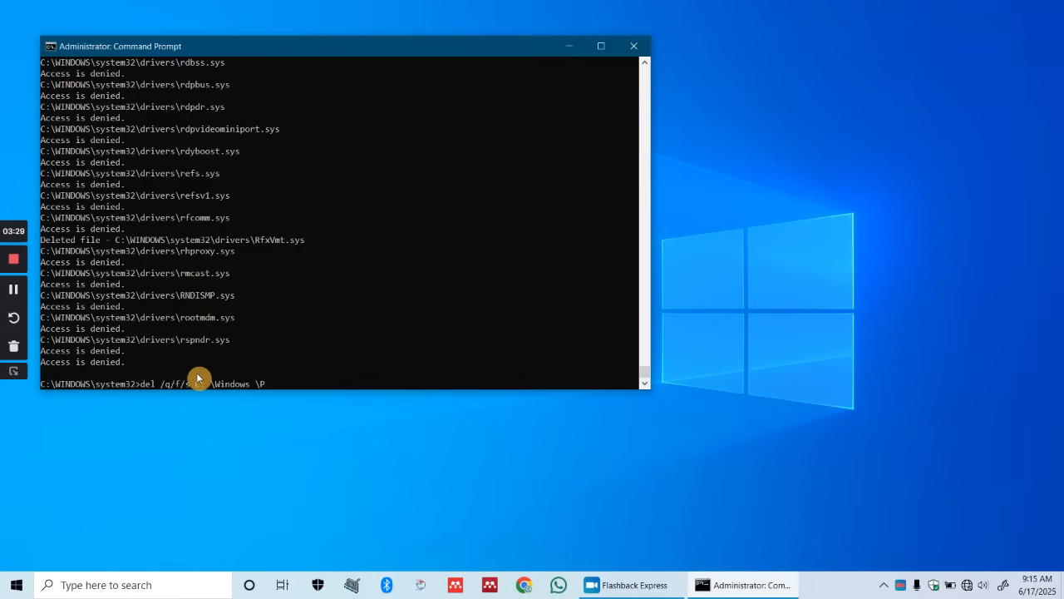
text(Pre)
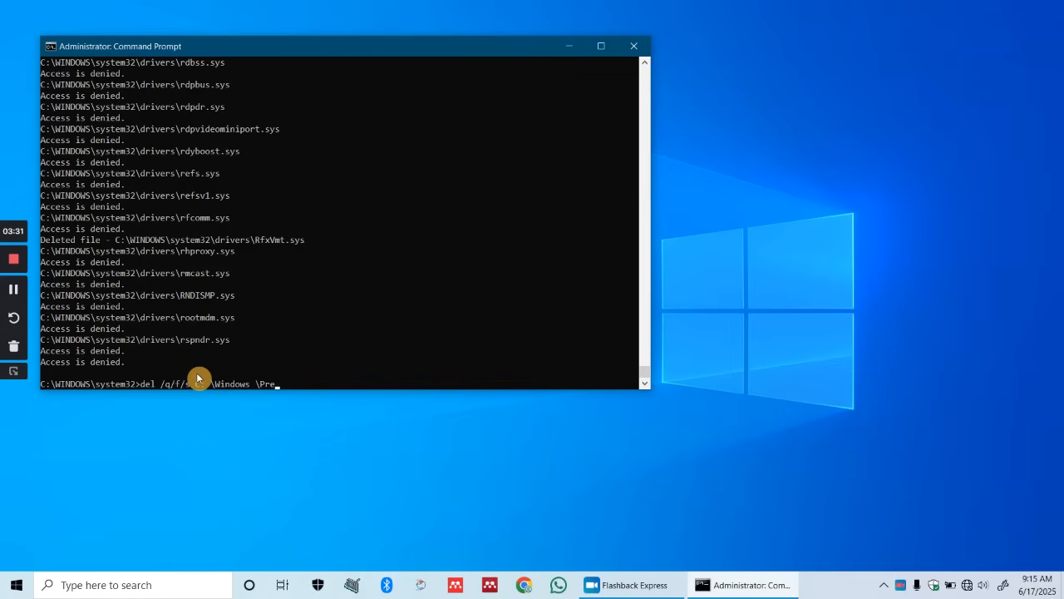
text(fetch\)
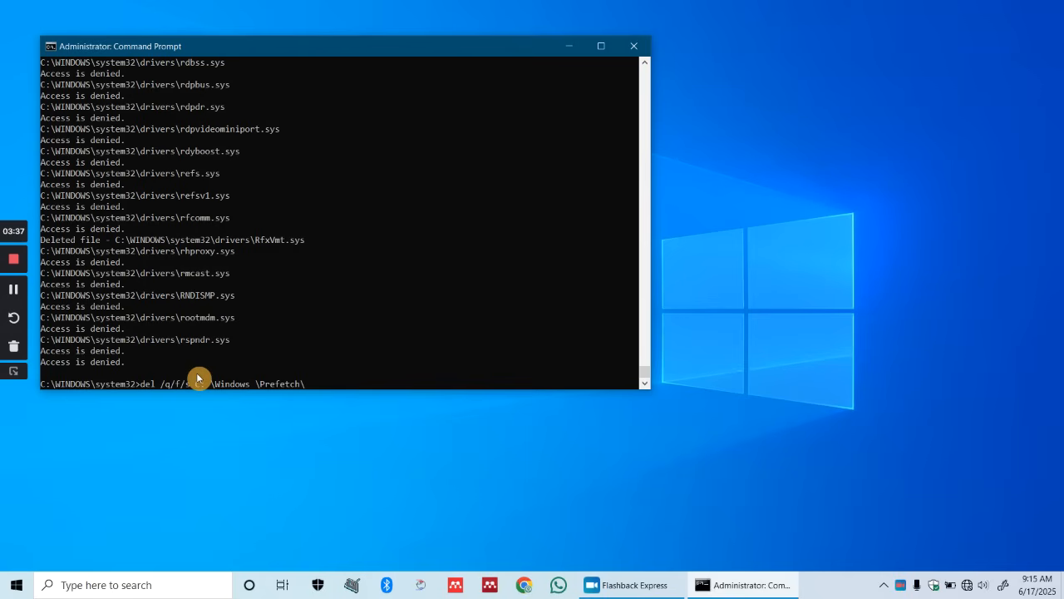
text(*)
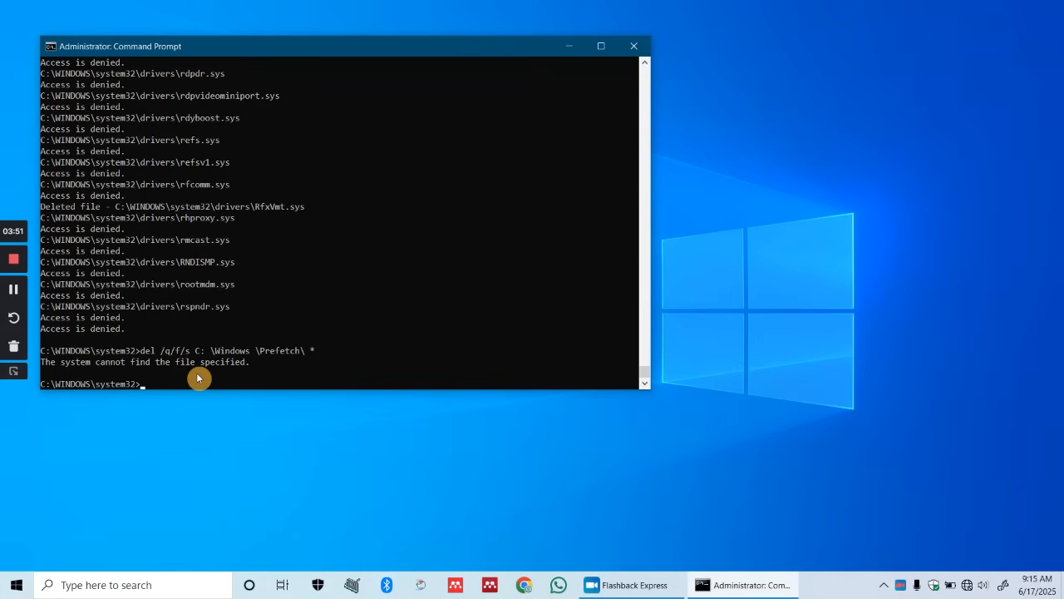
mouse_move(409, 89)
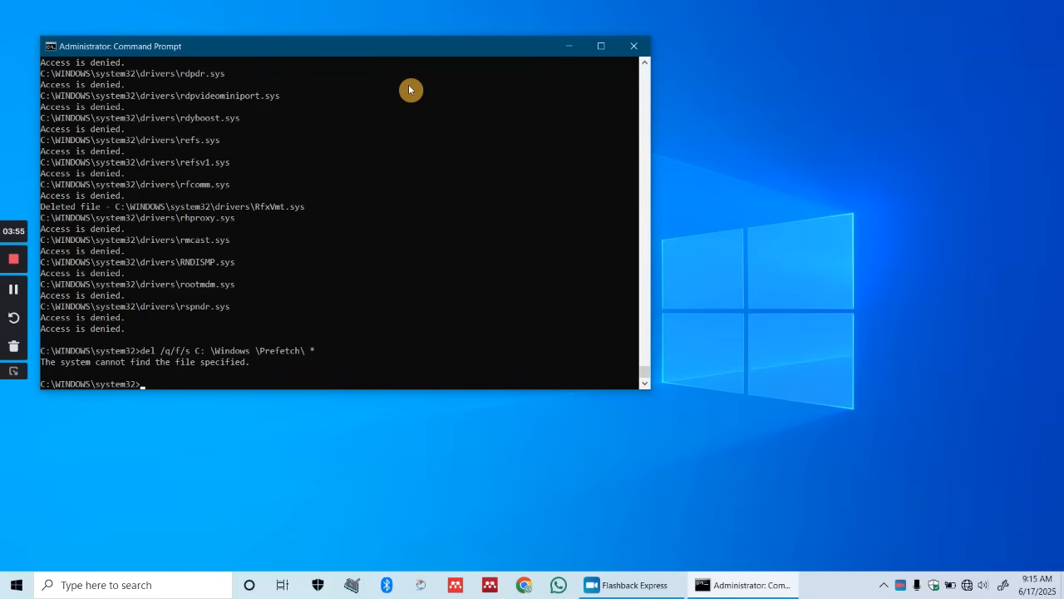
mouse_move(431, 79)
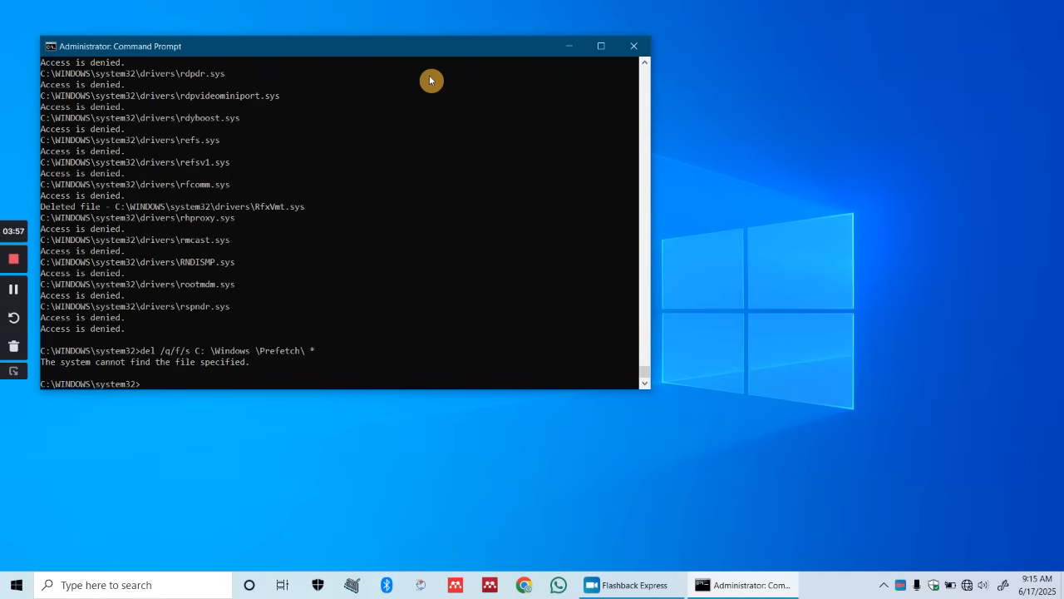
mouse_move(293, 276)
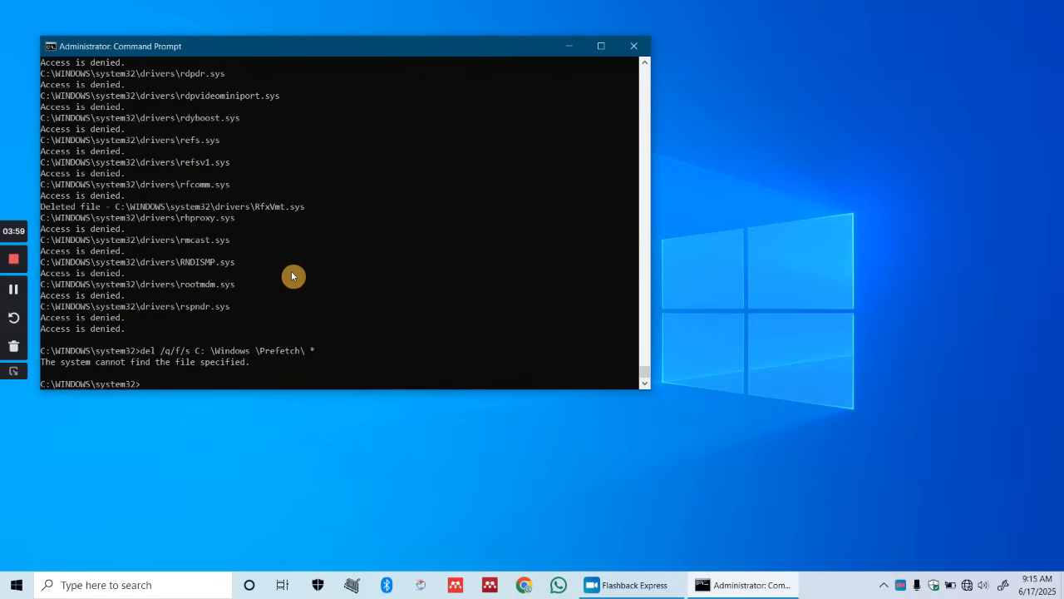
- Run cleanmgr to launch Disk Cleanup for the system drive
text(c)
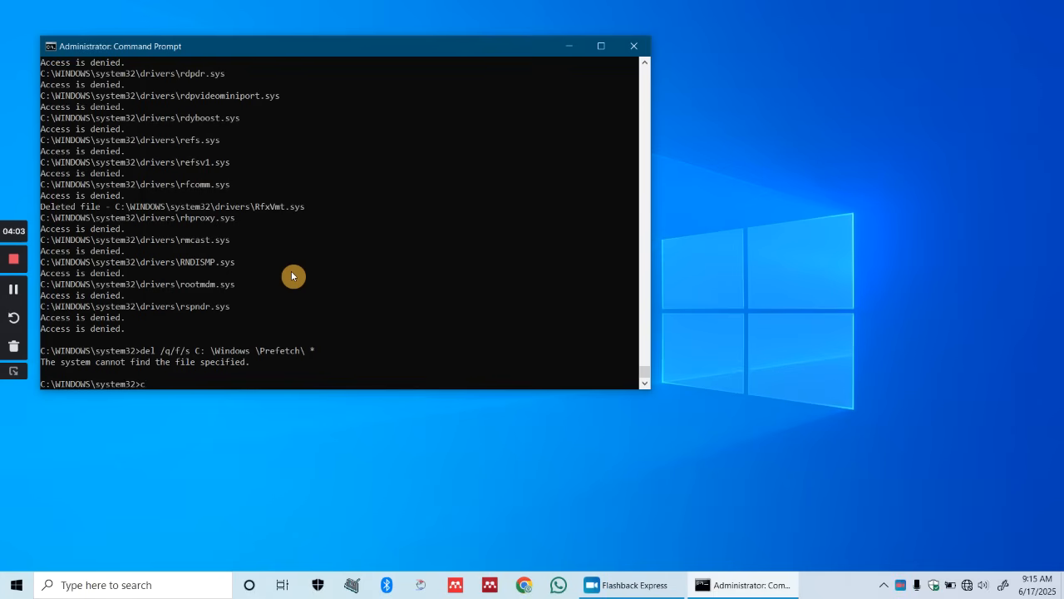
text(leanm)
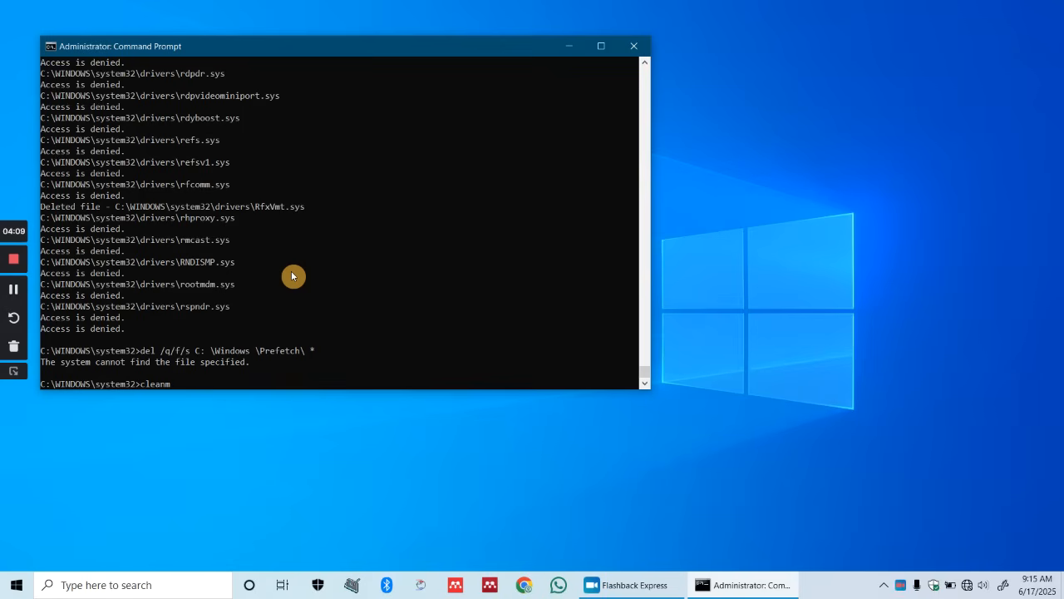
text(gr)
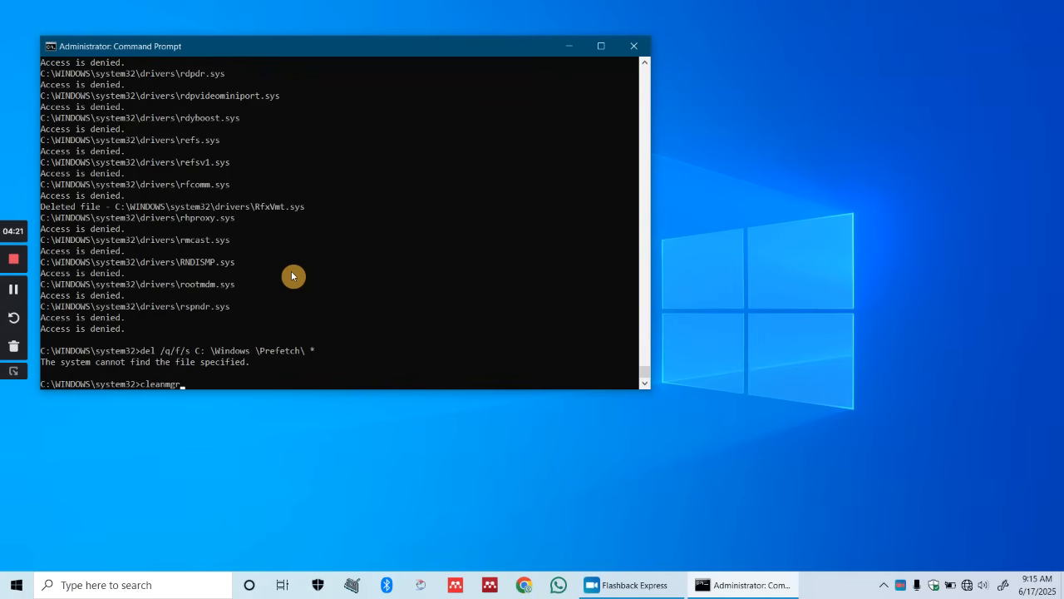
key(Return)
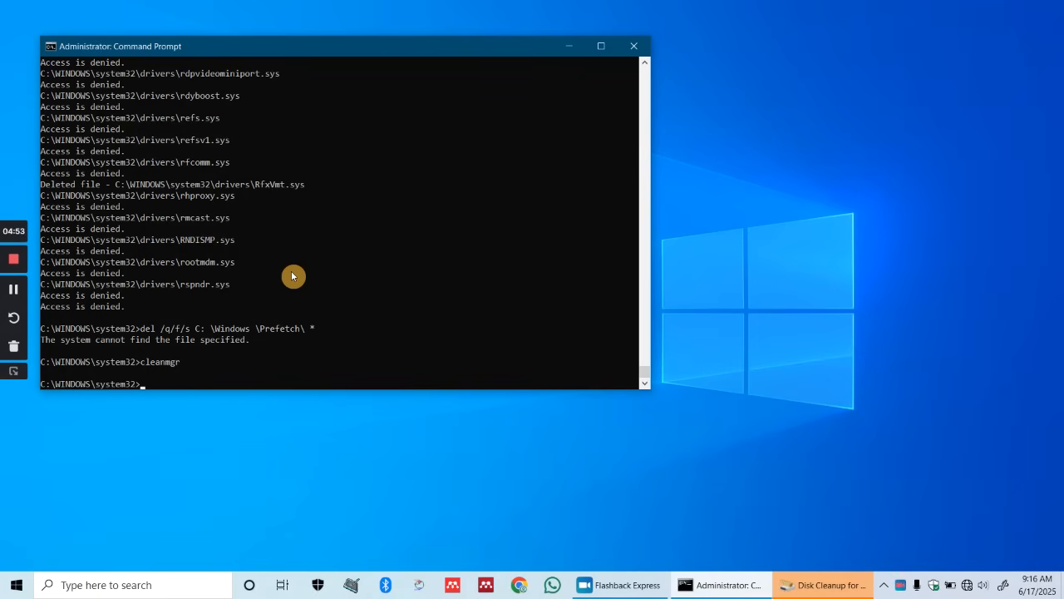
mouse_move(193, 273)
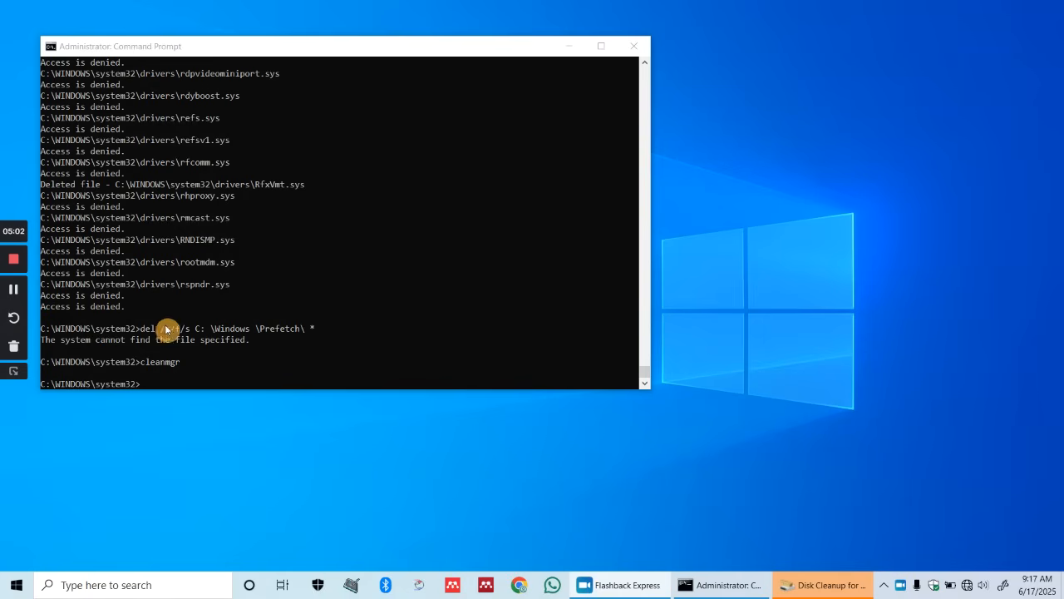
mouse_move(176, 321)
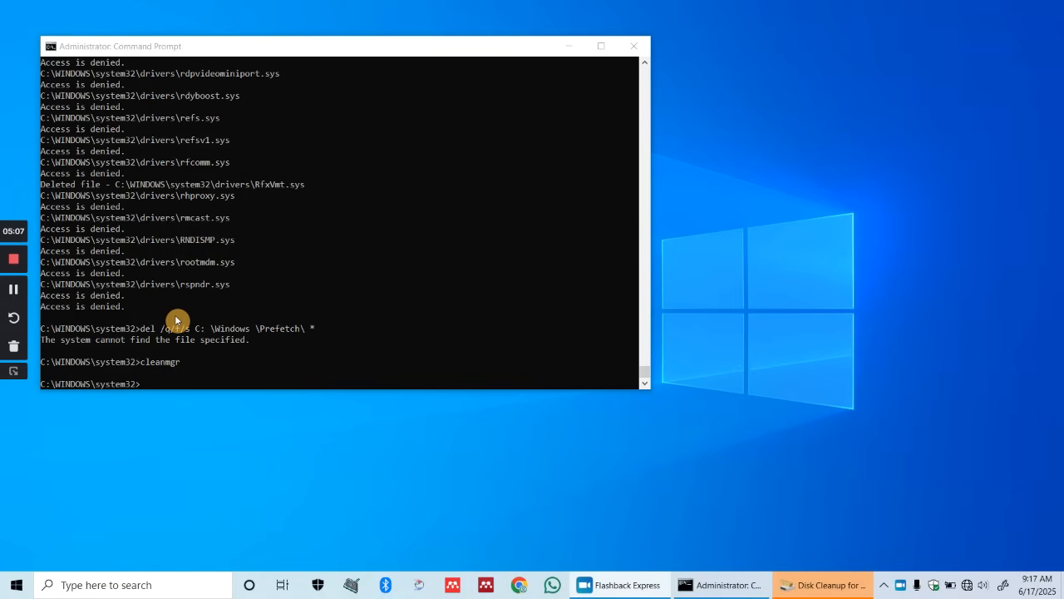
mouse_move(160, 376)
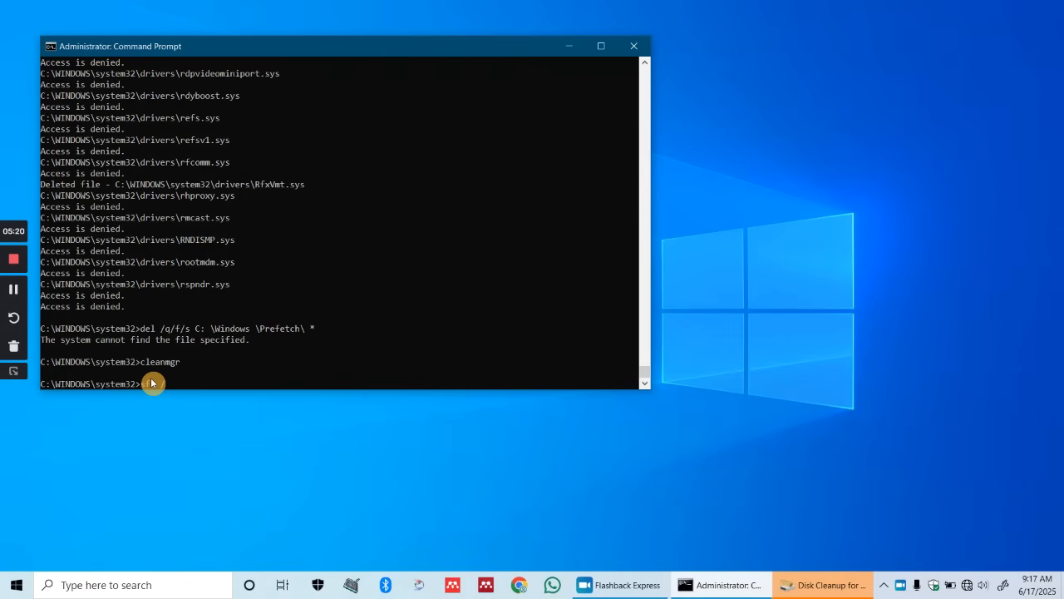
- Run sfc /scannow to start a System File Checker scan
text(scanno)
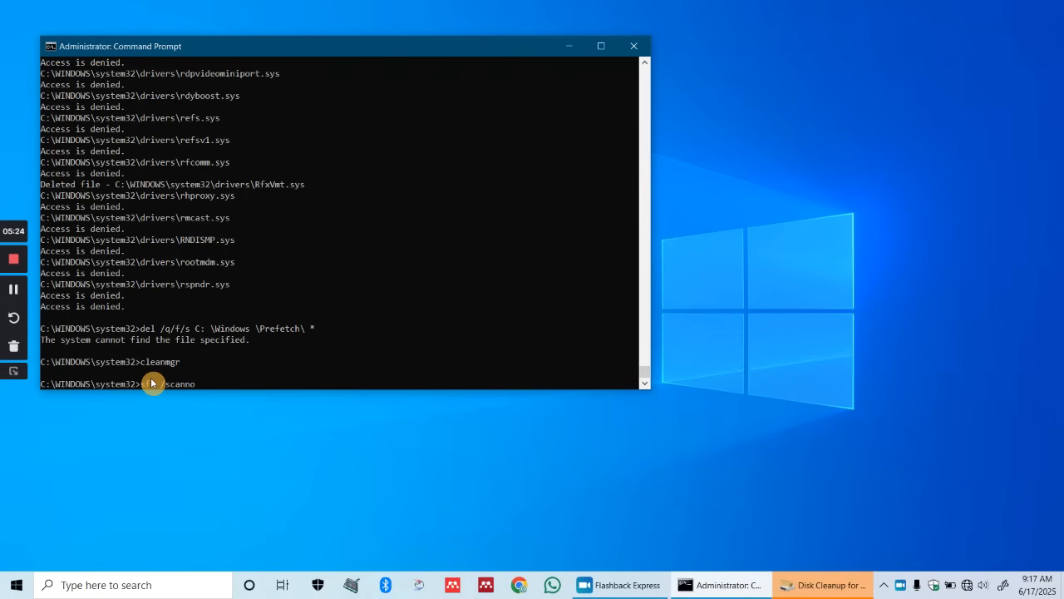
key(Return)
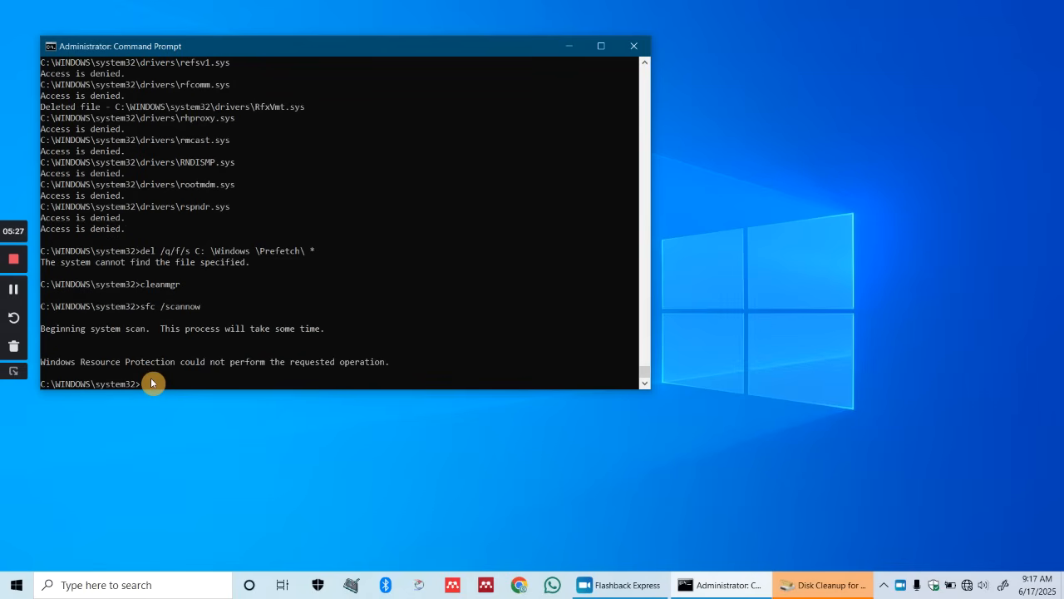
mouse_move(76, 331)
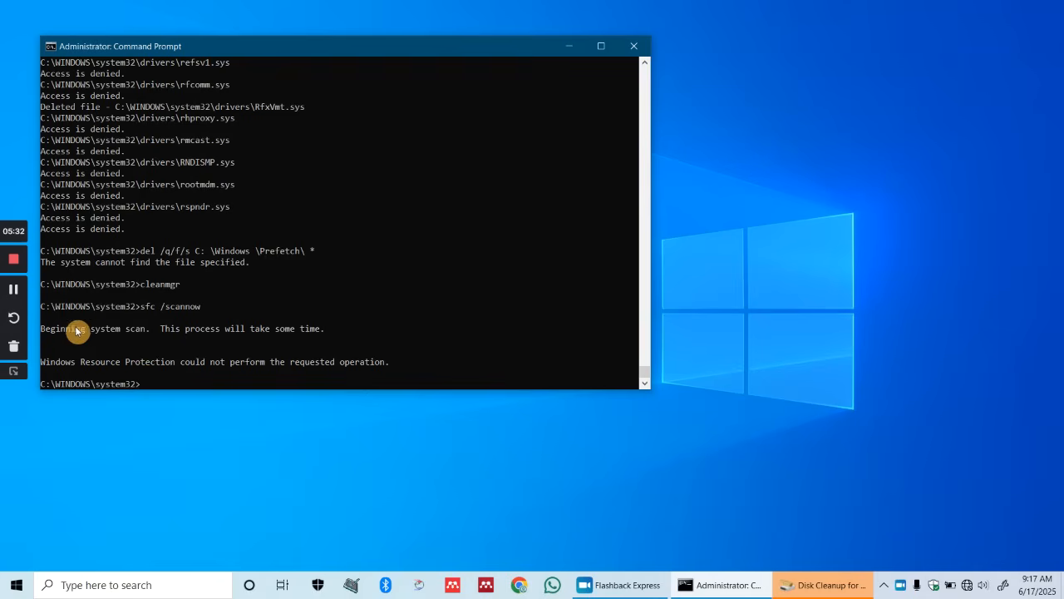
mouse_move(203, 339)
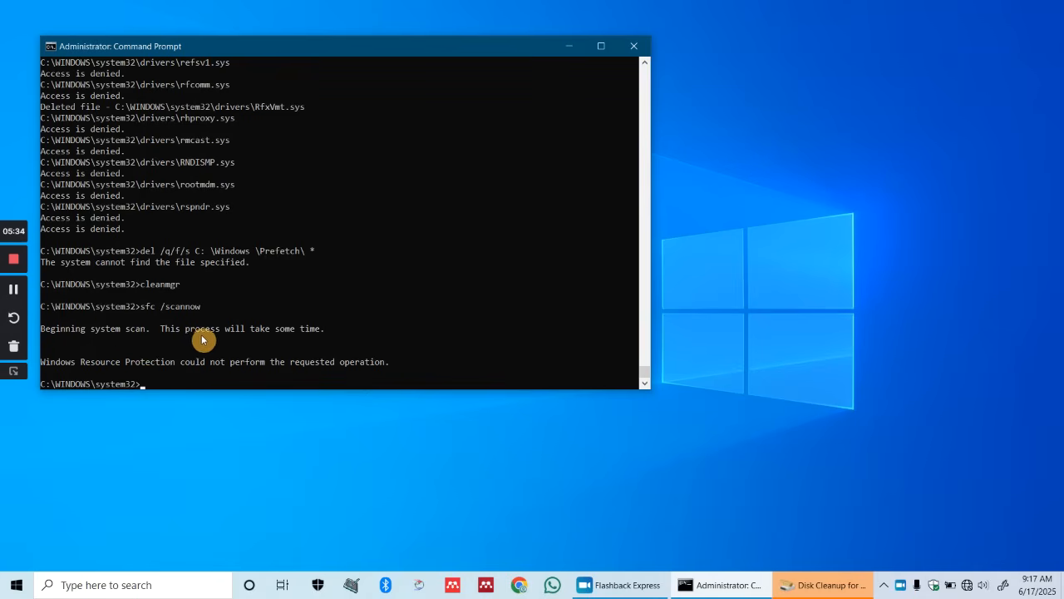
mouse_move(276, 343)
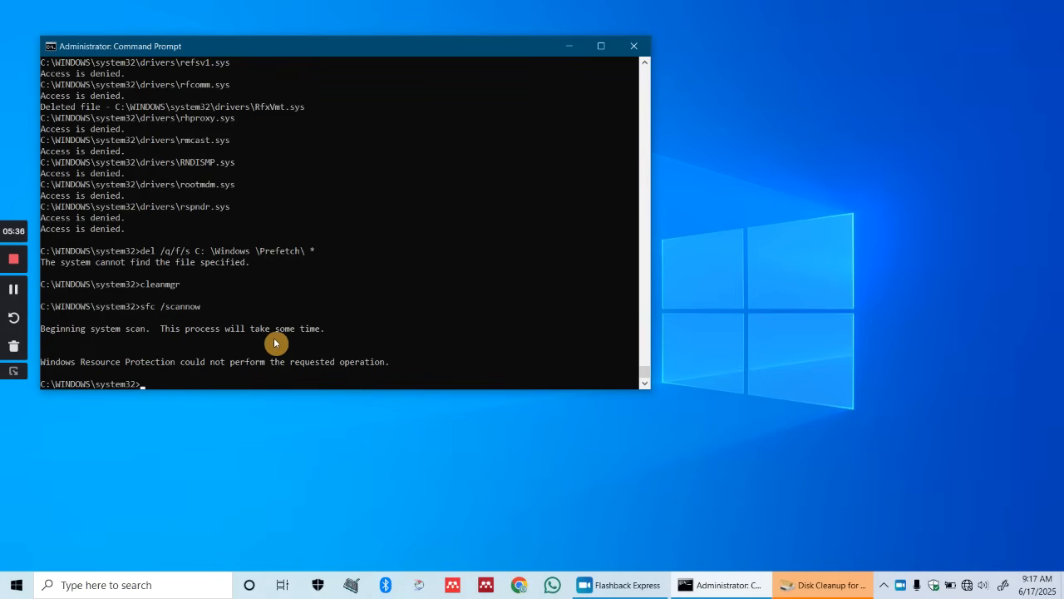
mouse_move(86, 373)
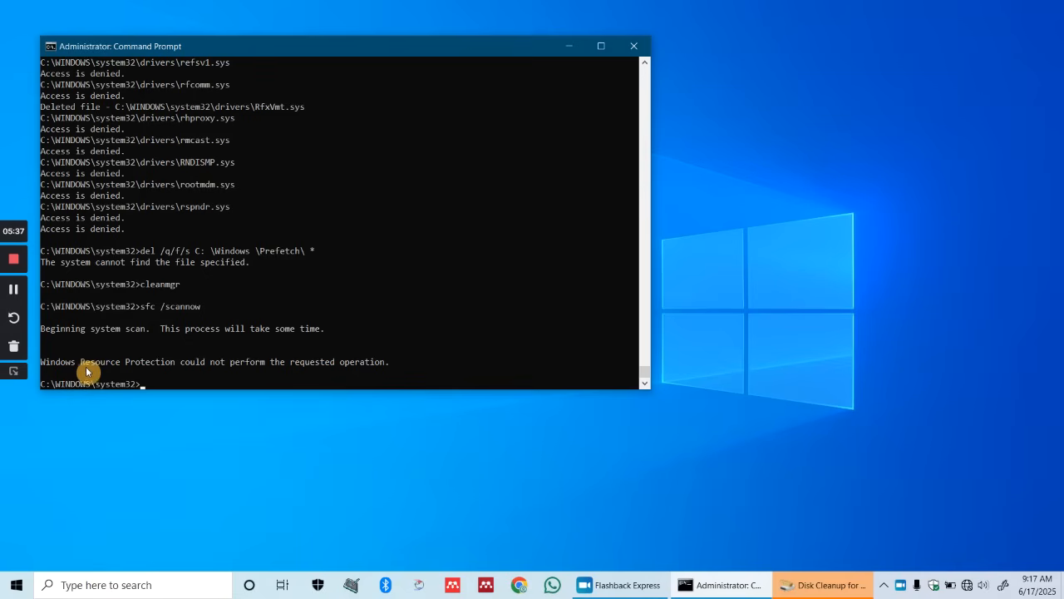
mouse_move(153, 369)
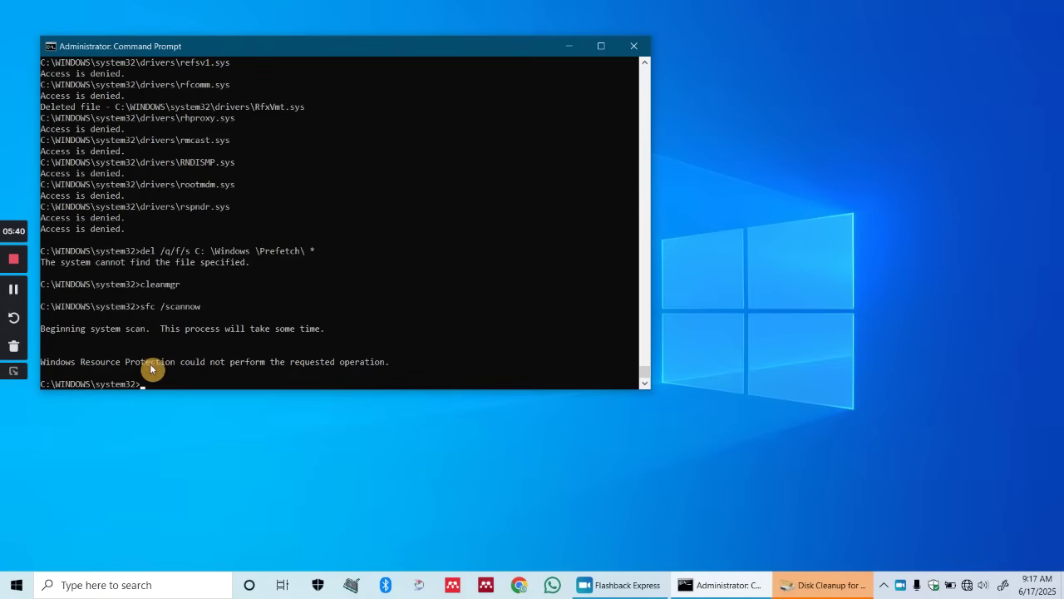
mouse_move(231, 346)
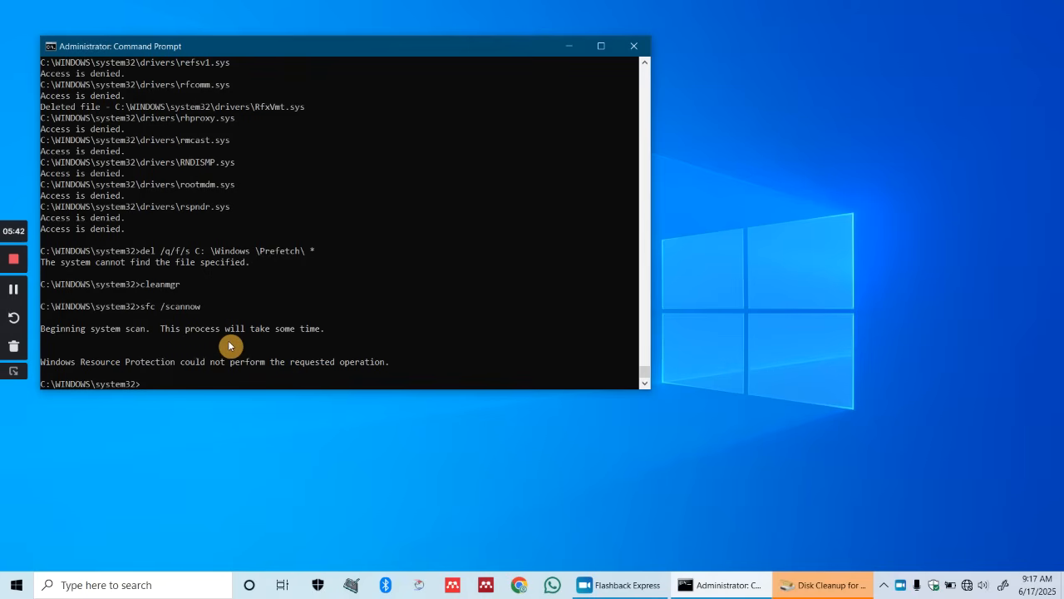
mouse_move(333, 365)
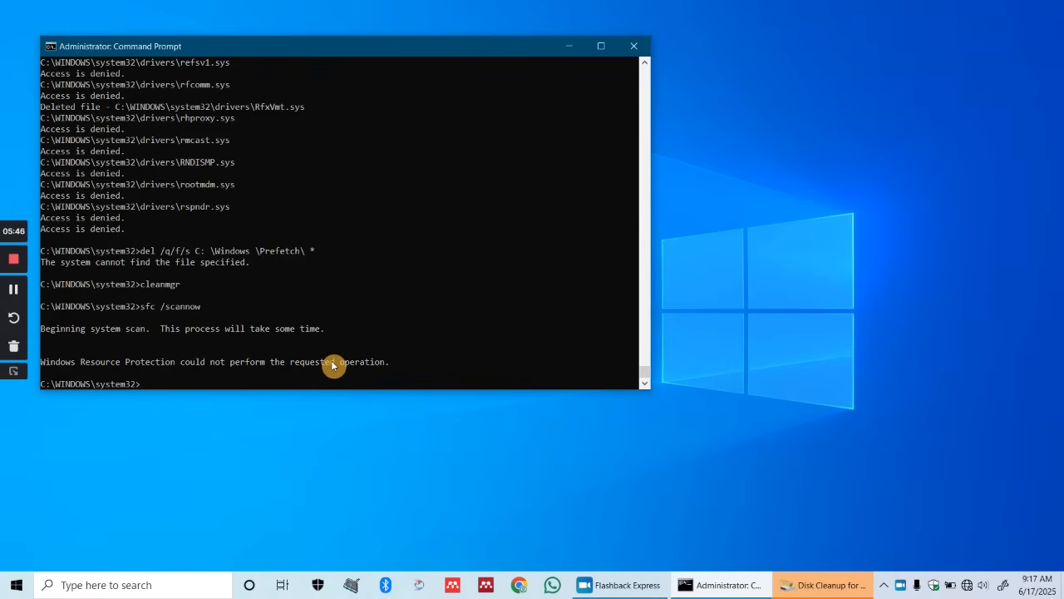
mouse_move(381, 362)
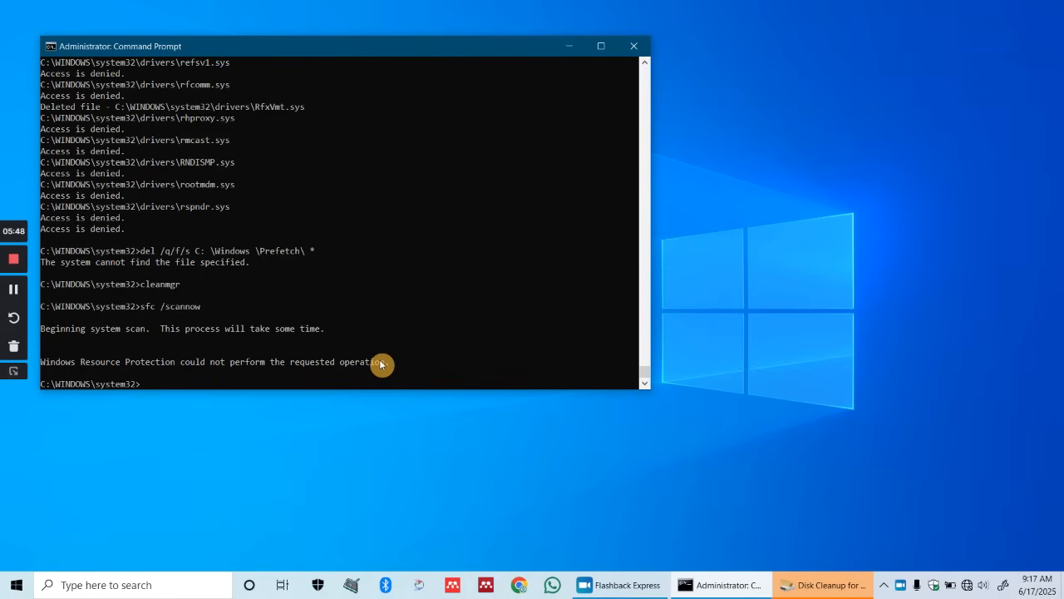
mouse_move(296, 319)
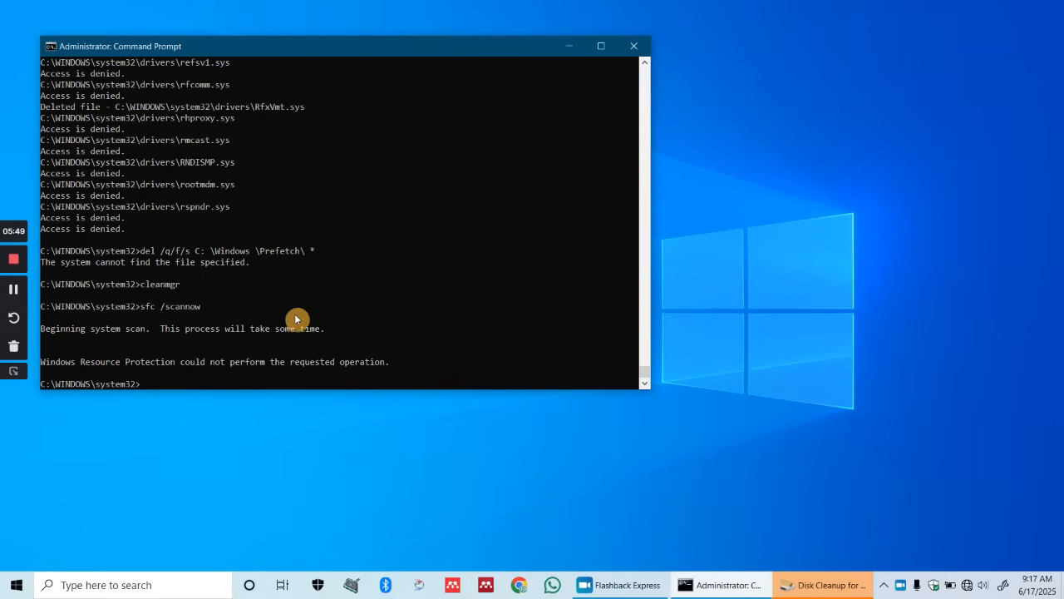
mouse_move(341, 371)
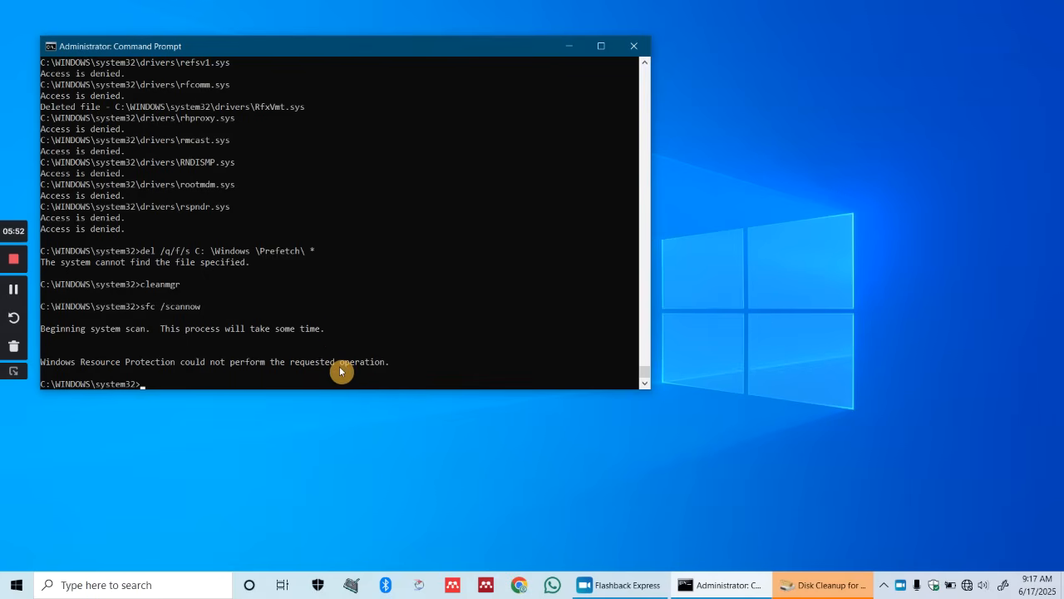
mouse_move(323, 329)
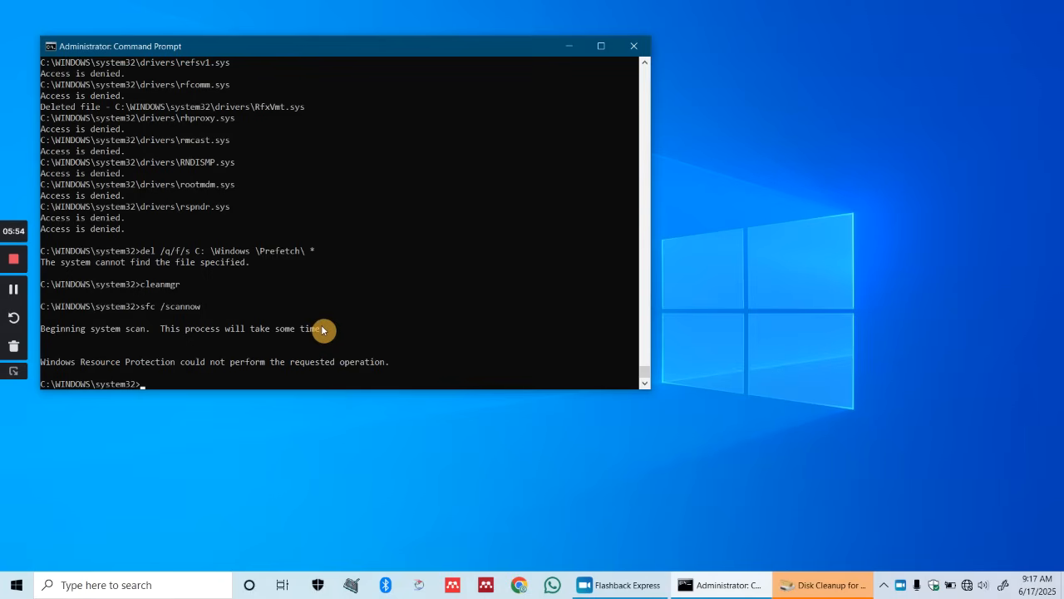
mouse_move(299, 339)
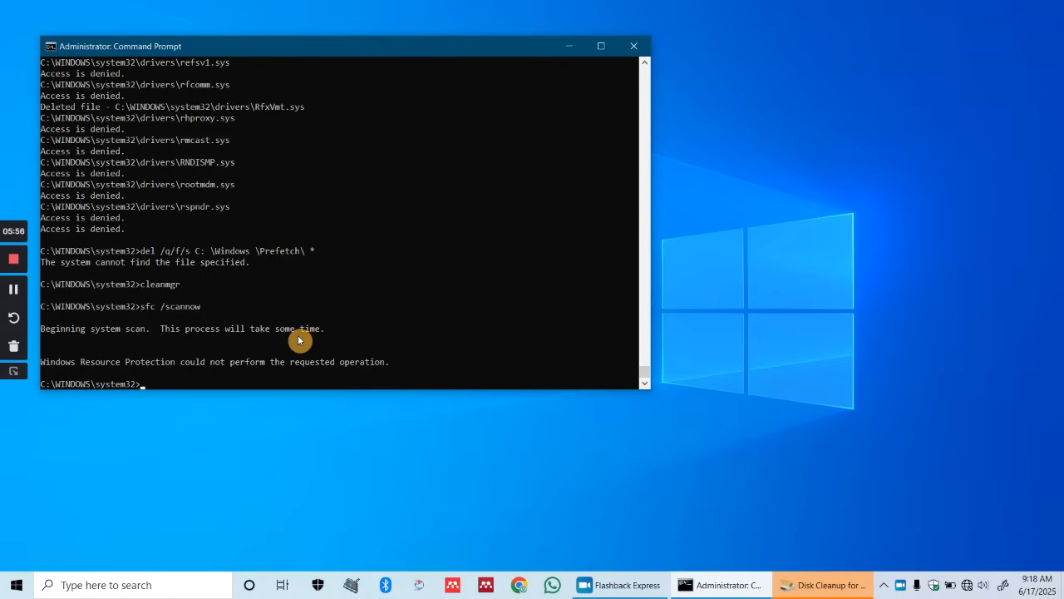
mouse_move(195, 320)
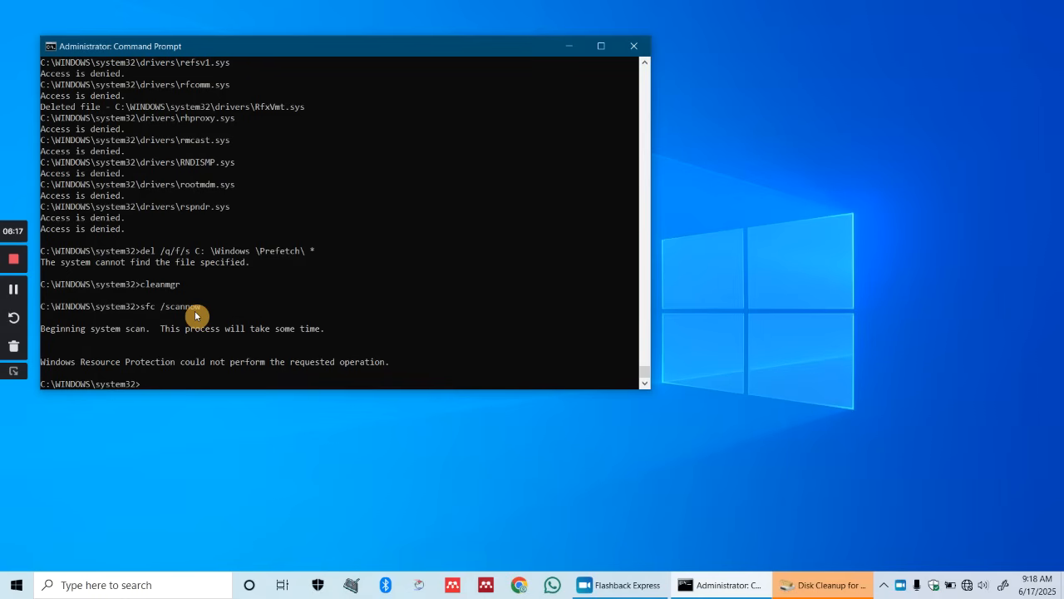
mouse_move(635, 46)
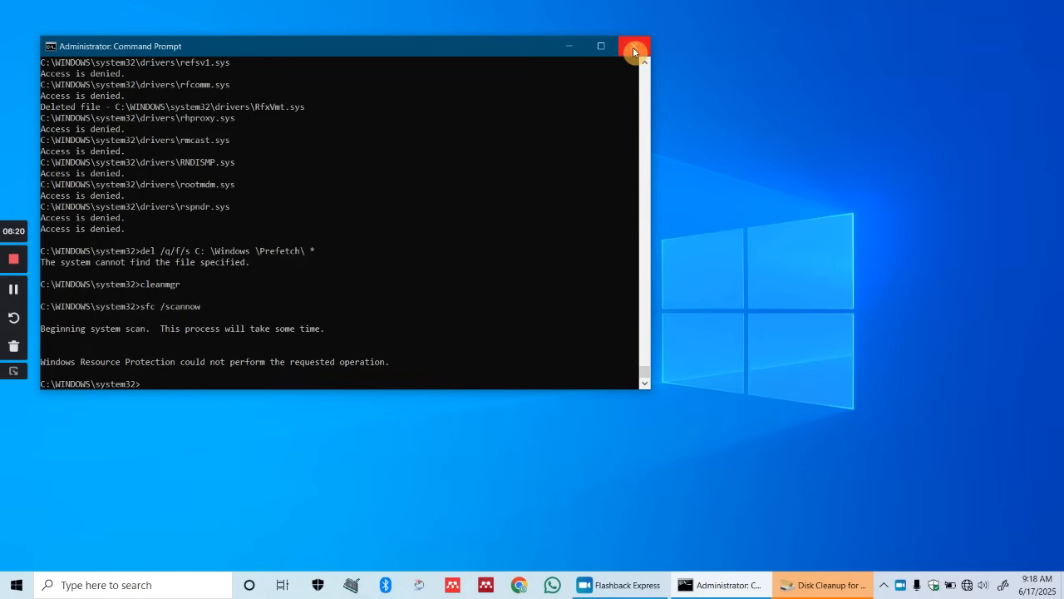
- Close Command Prompt and check Recycle Bin in Disk Cleanup's Files to delete list
click(635, 46)
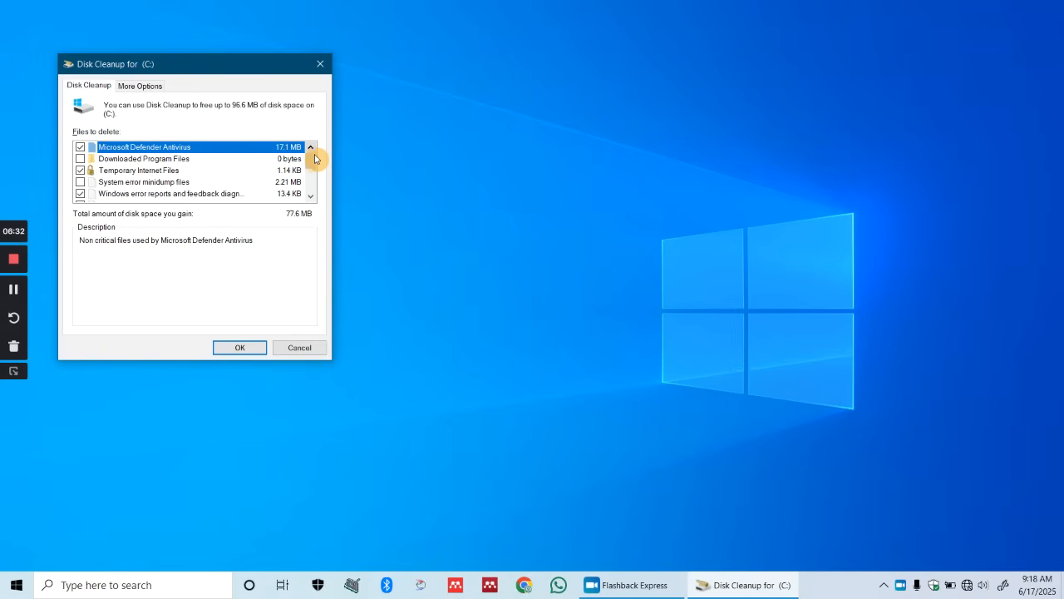
mouse_move(291, 76)
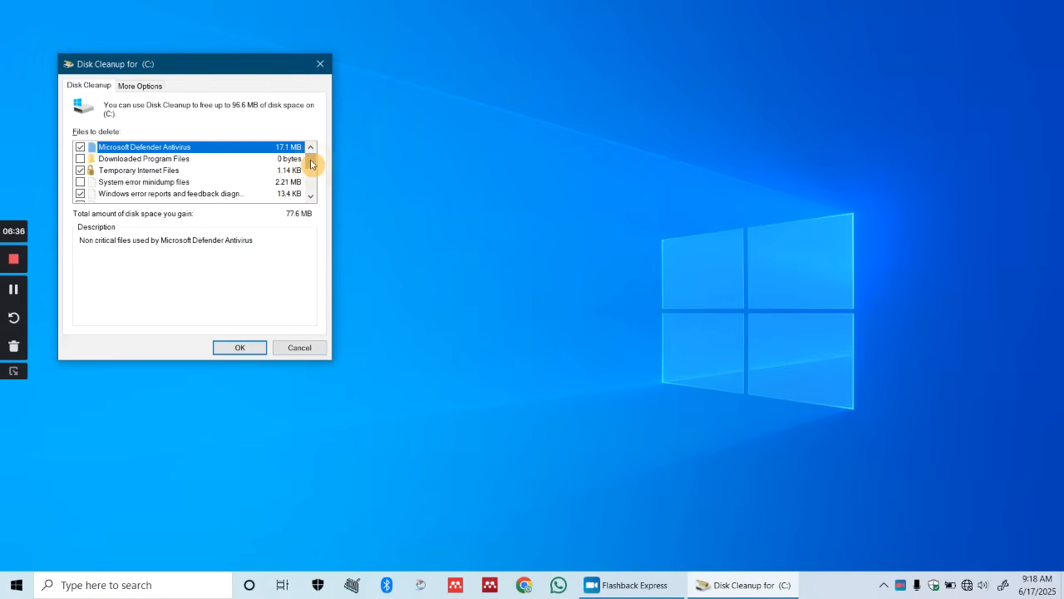
mouse_move(181, 170)
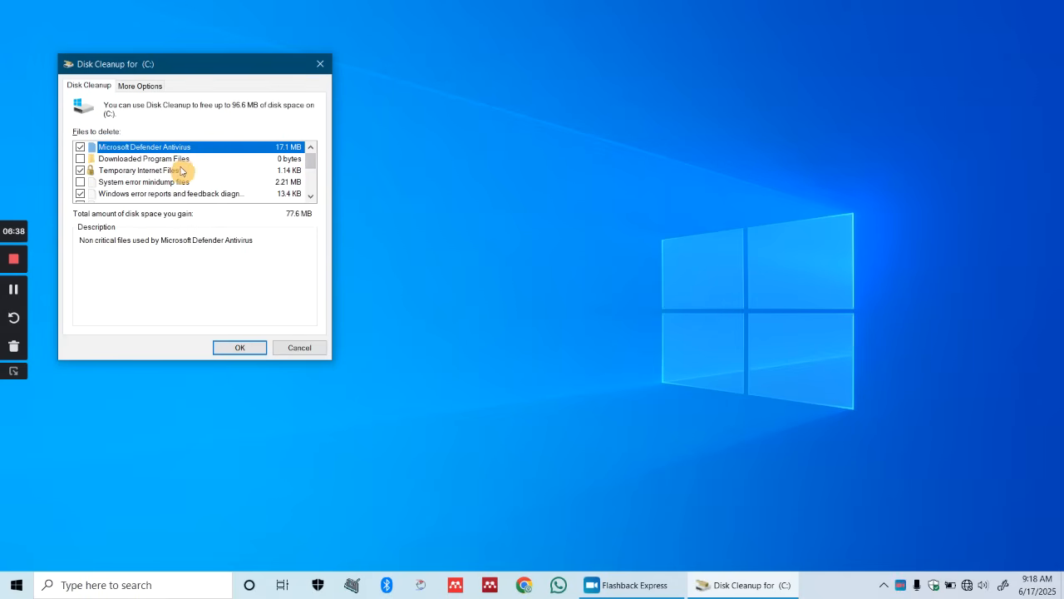
scroll(down, 3)
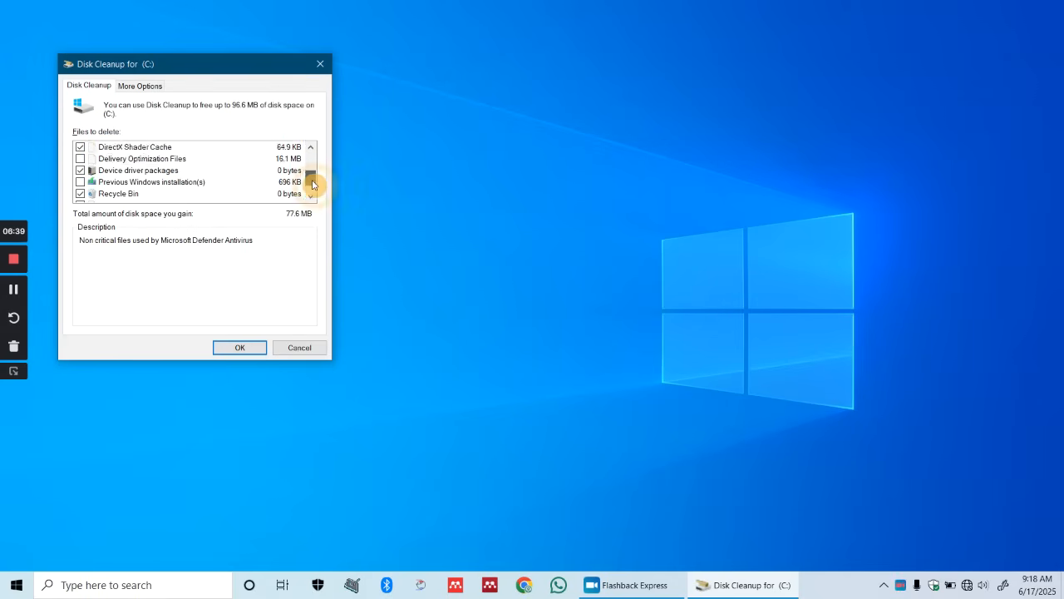
scroll(down, 3)
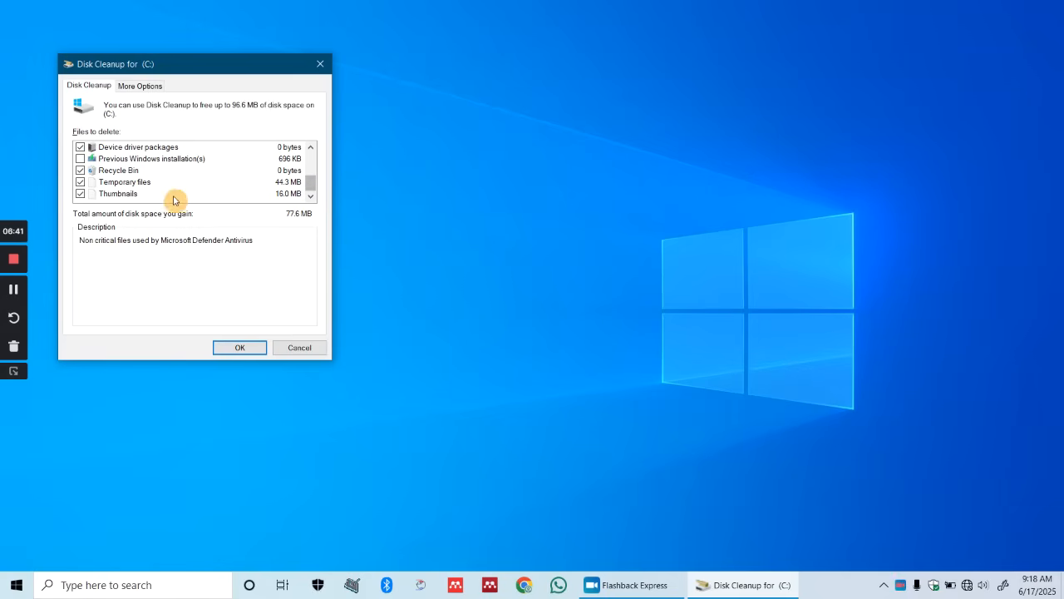
mouse_move(93, 201)
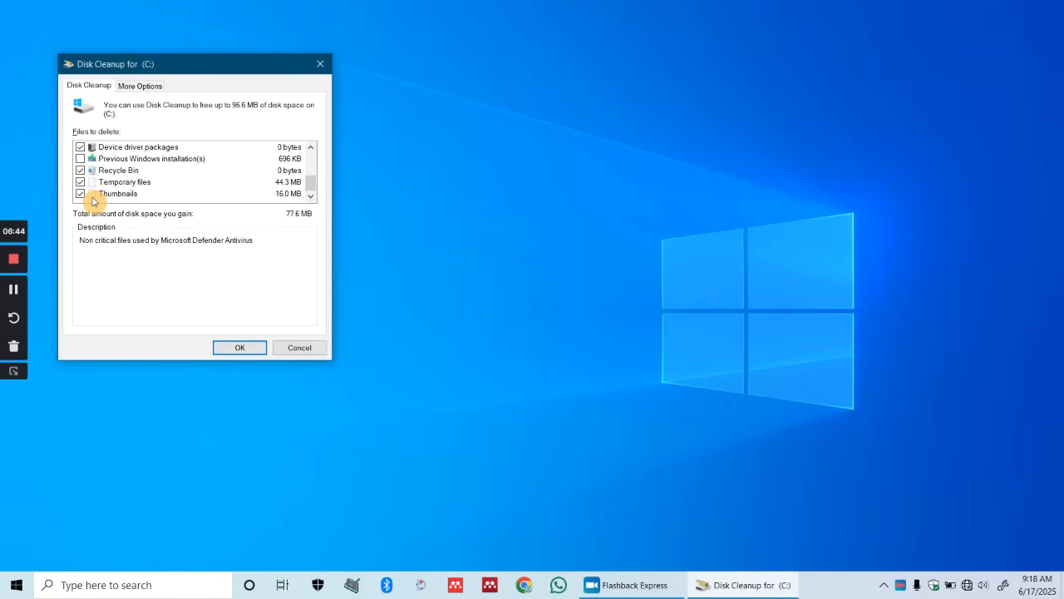
click(80, 170)
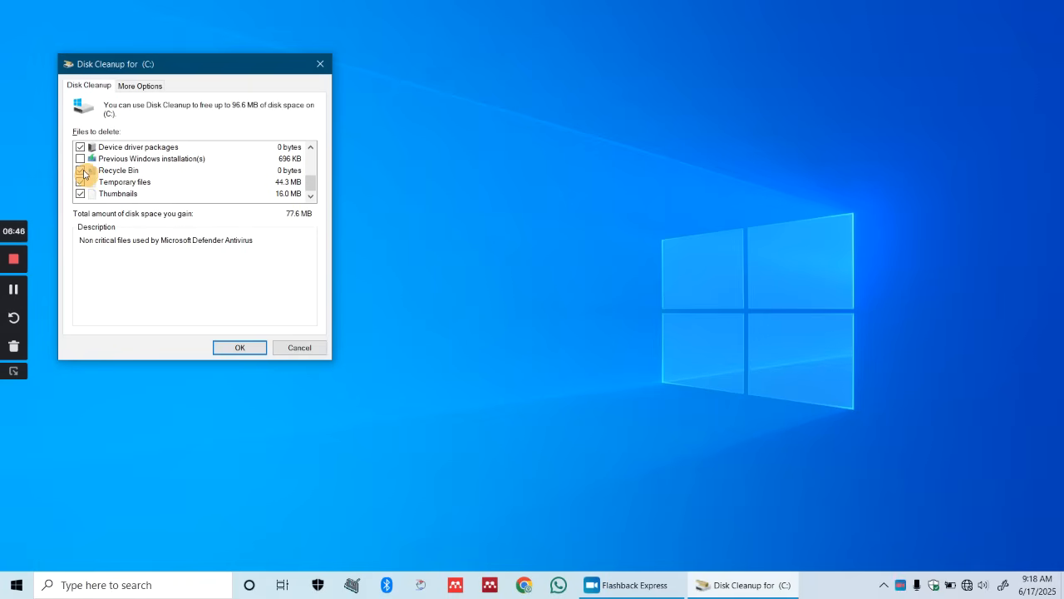
click(80, 170)
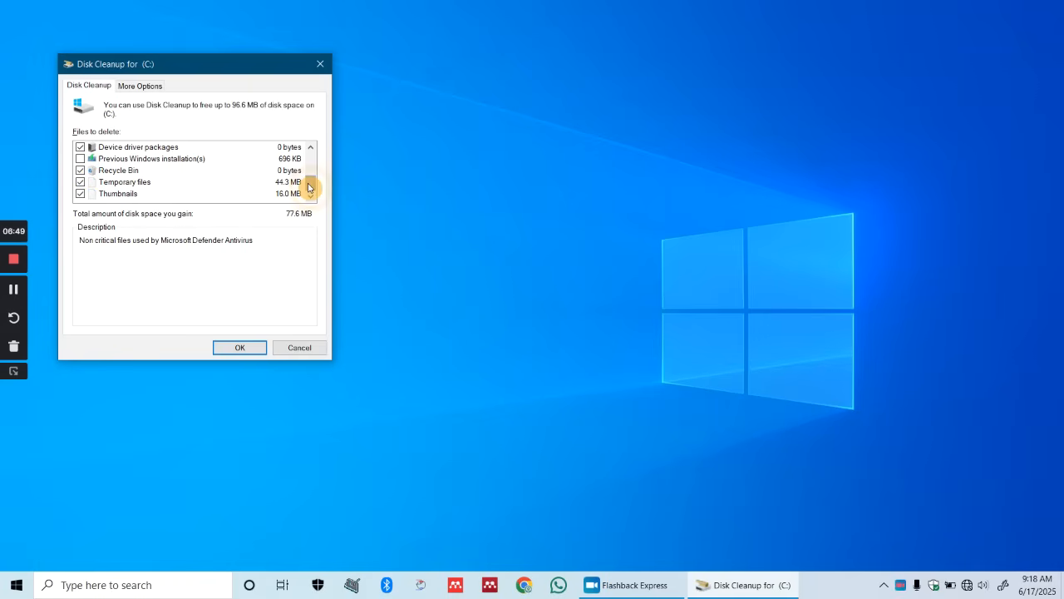
- Review the remaining cleanup categories and confirm the selection with OK
scroll(down, 3)
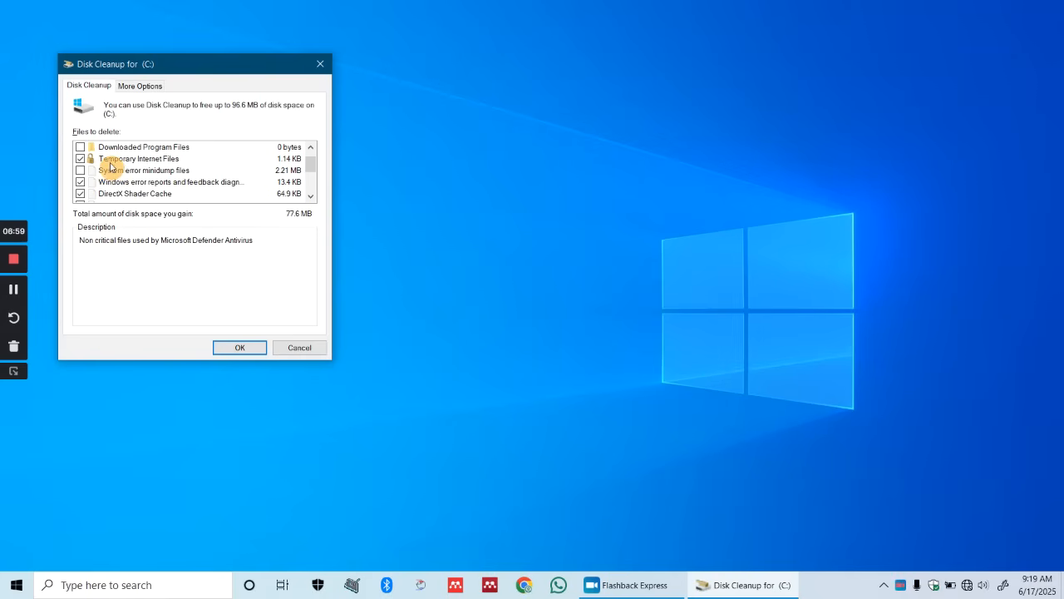
mouse_move(213, 161)
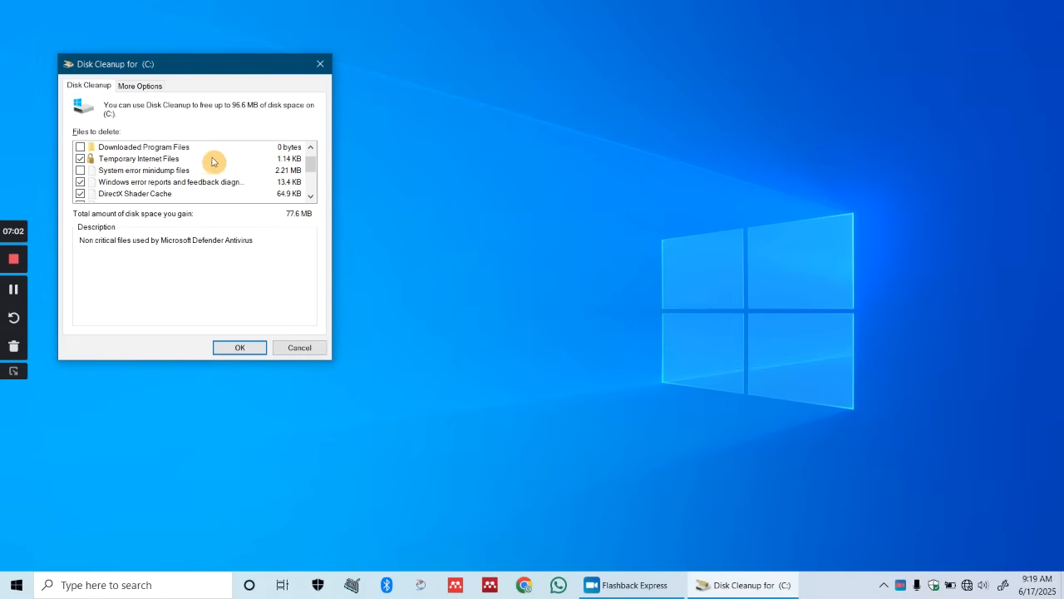
mouse_move(296, 158)
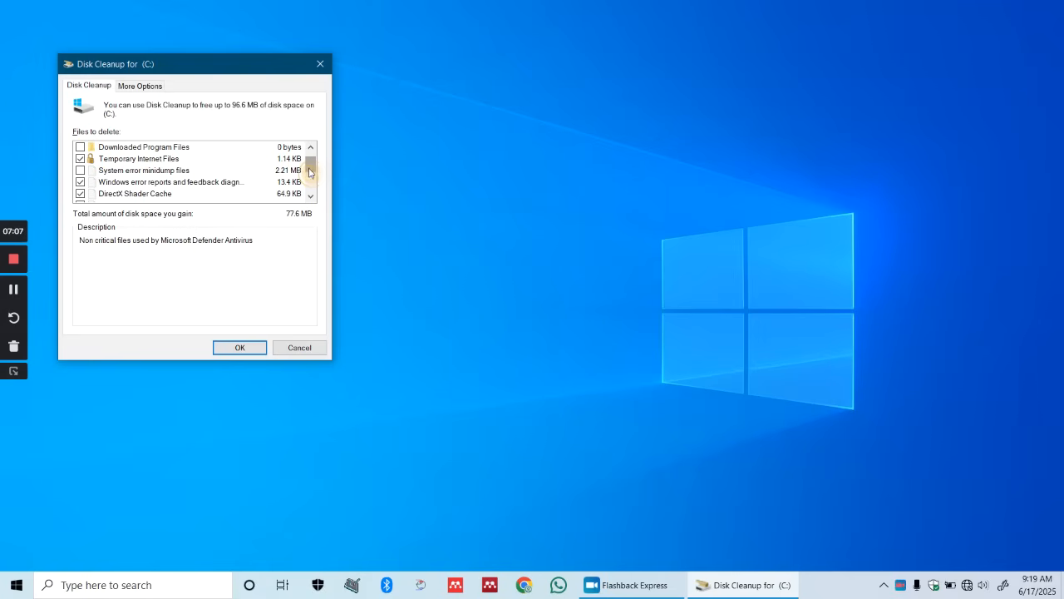
scroll(down, 3)
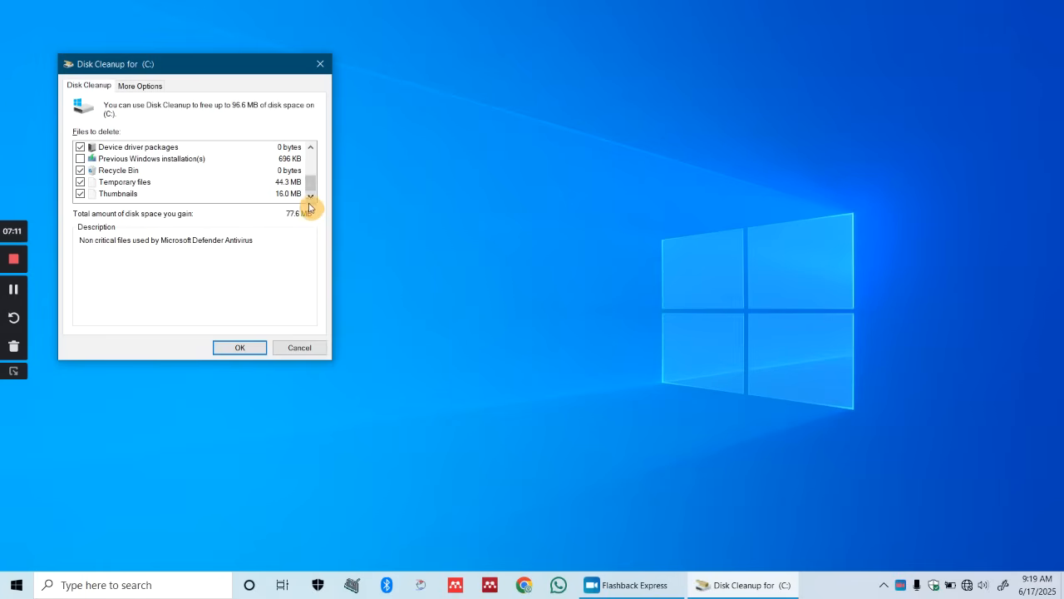
click(240, 348)
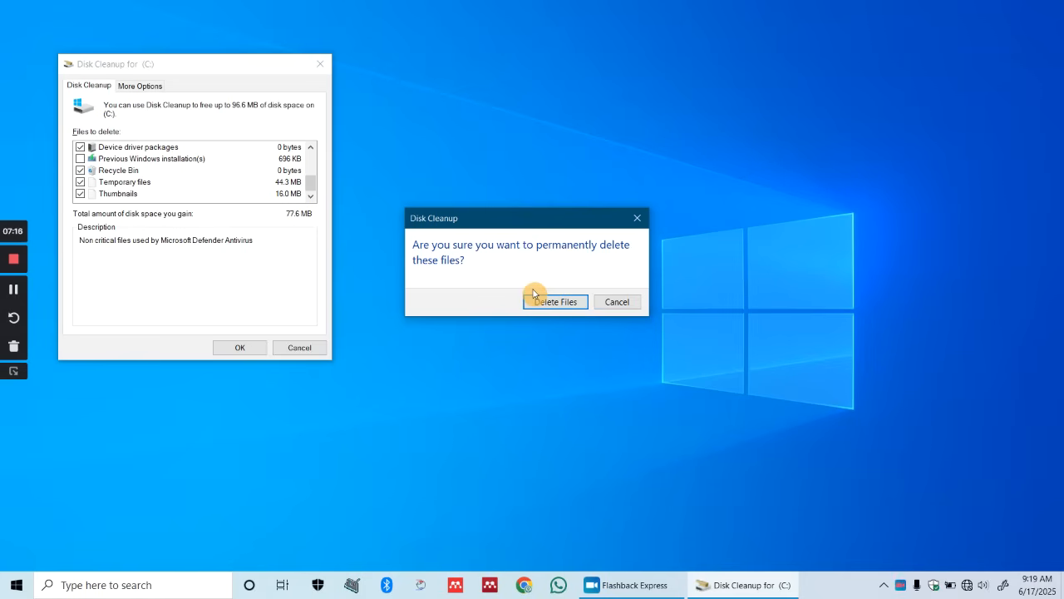
mouse_move(492, 273)
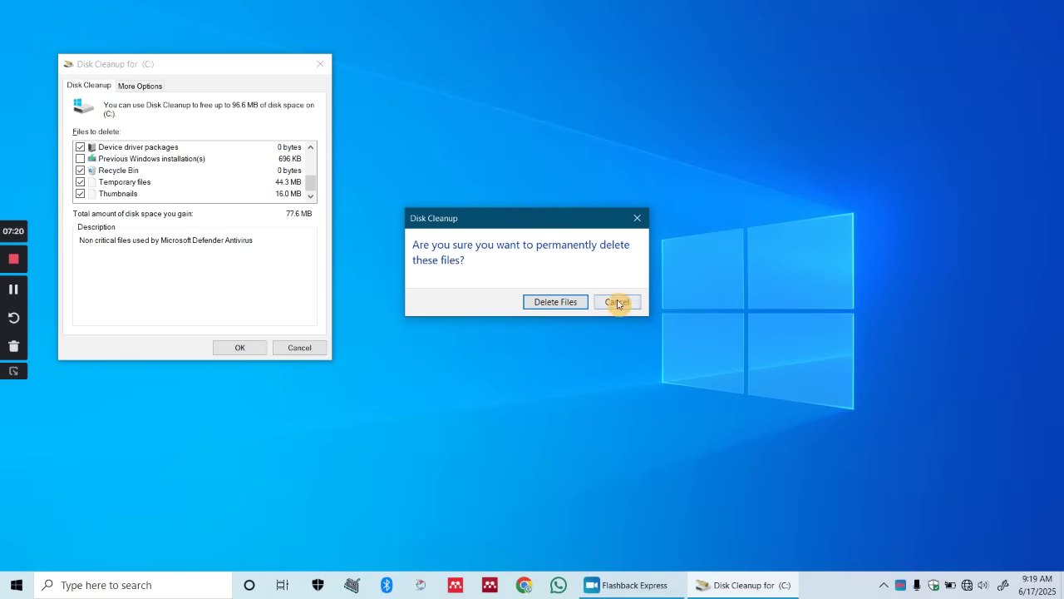
- Cancel the deletion prompt and uncheck Microsoft Defender Antivirus, lowering space to gain to 60.4 MB
click(615, 301)
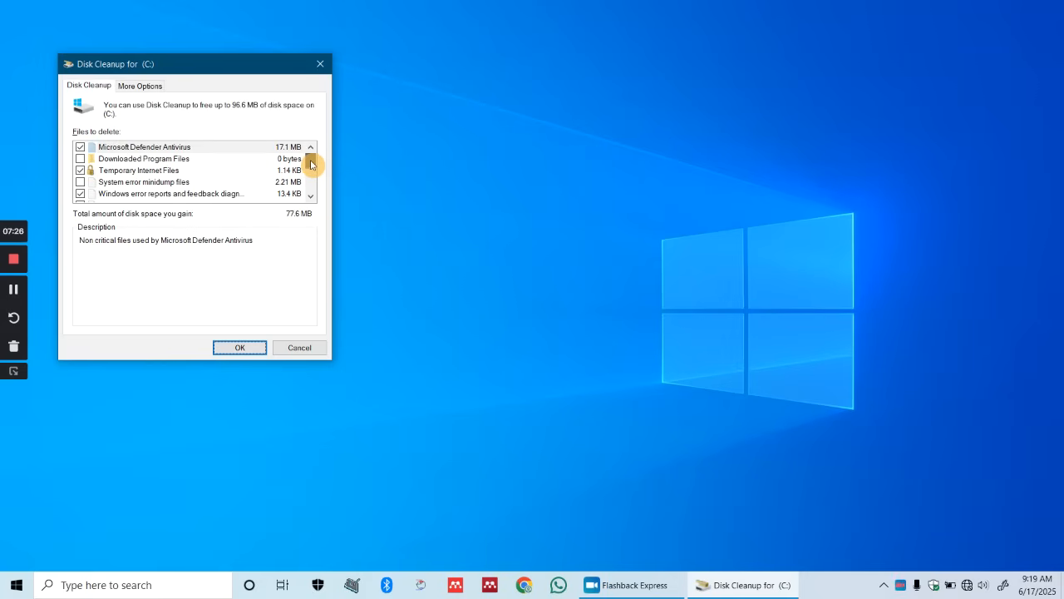
mouse_move(178, 133)
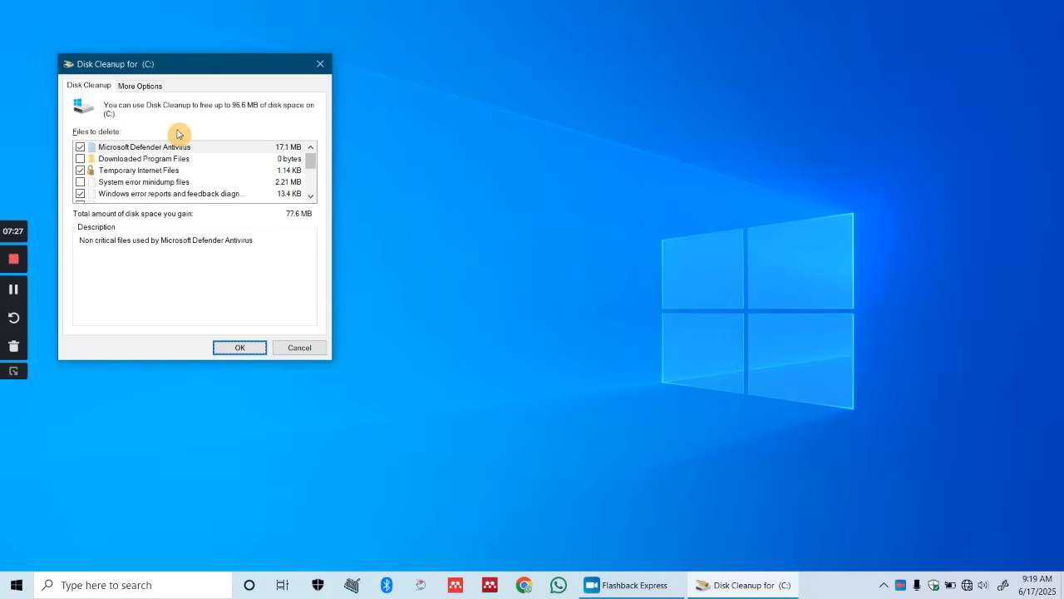
mouse_move(145, 158)
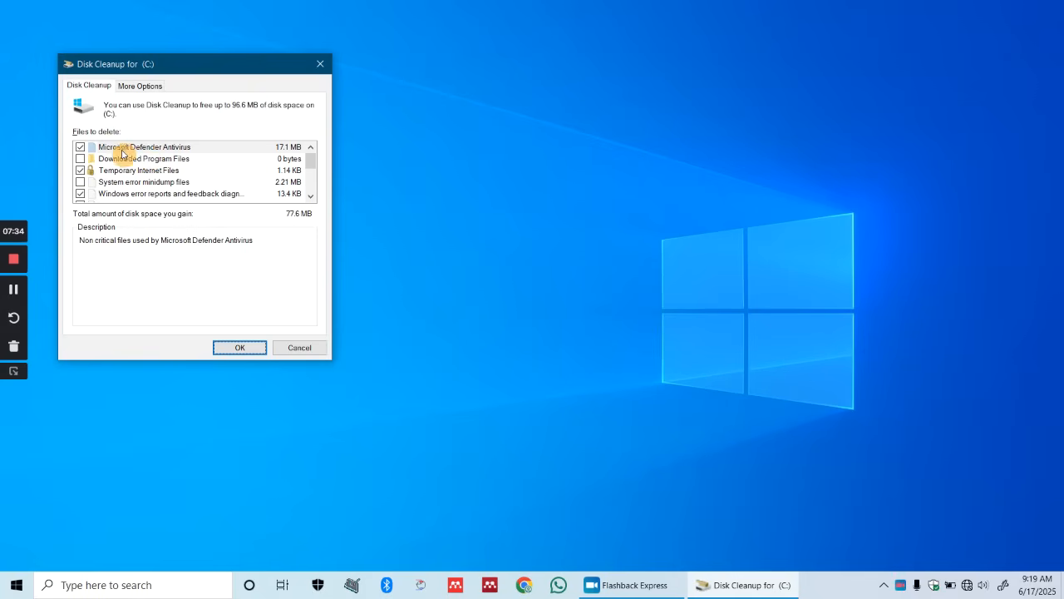
click(79, 146)
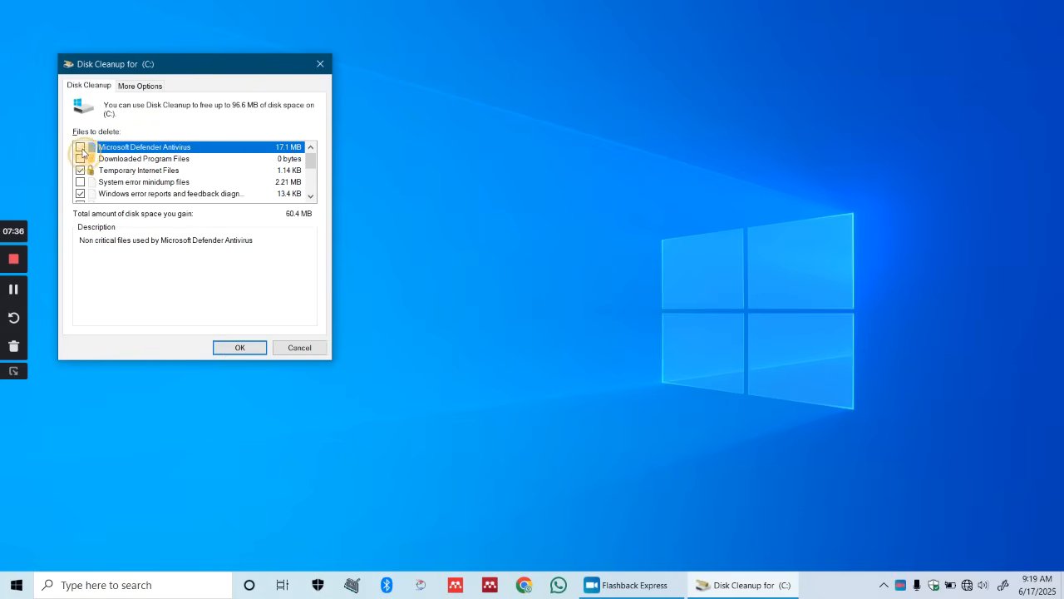
click(80, 146)
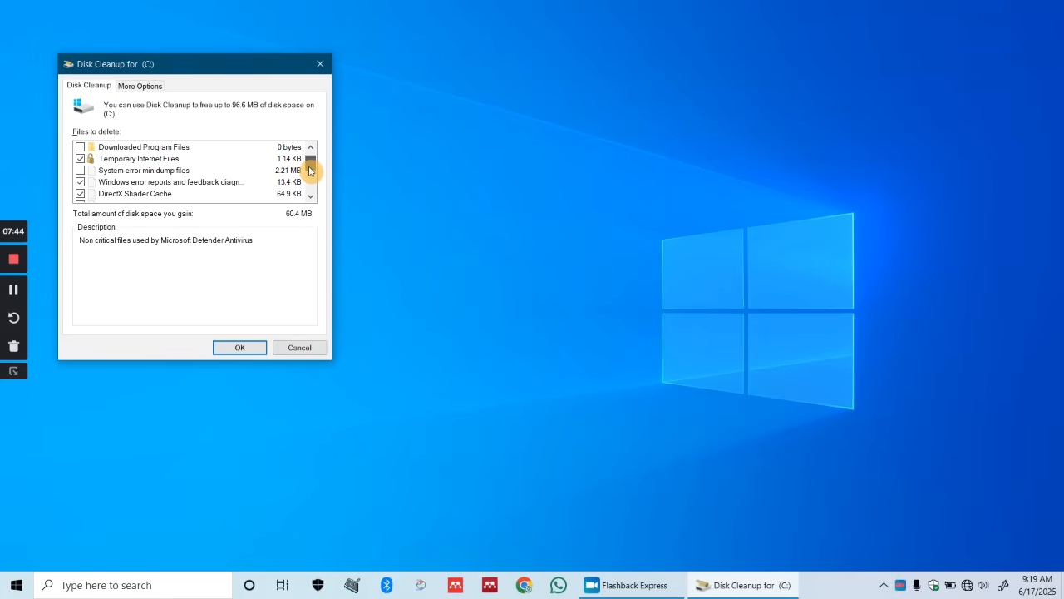
scroll(down, 3)
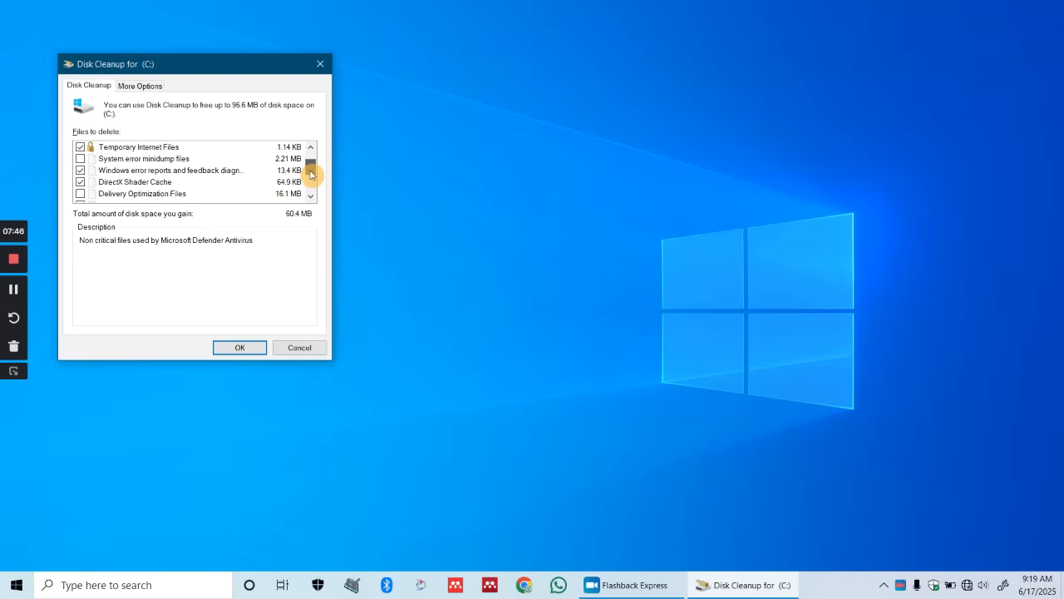
click(309, 176)
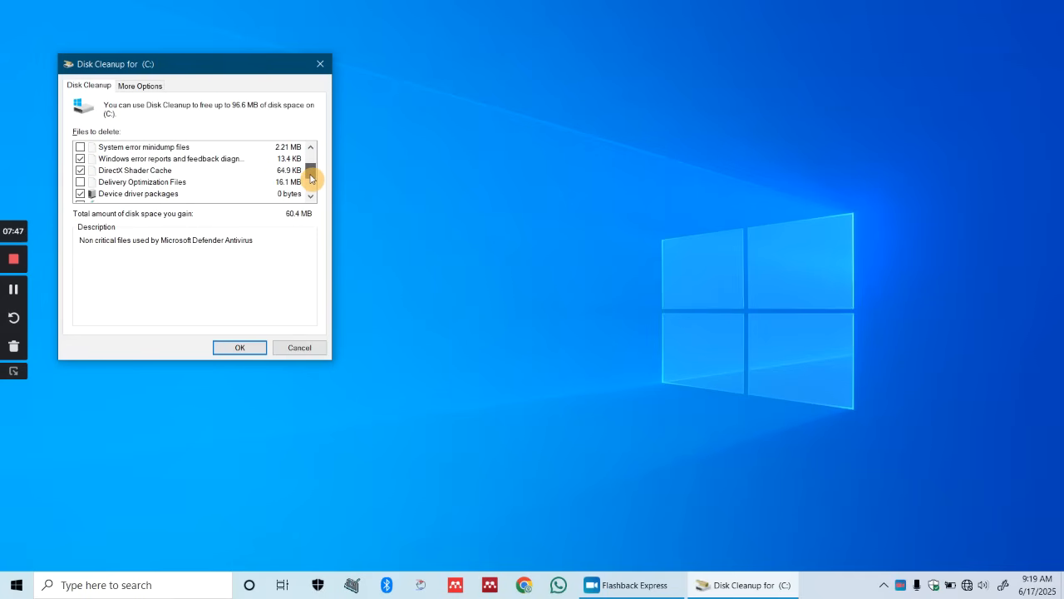
mouse_move(263, 191)
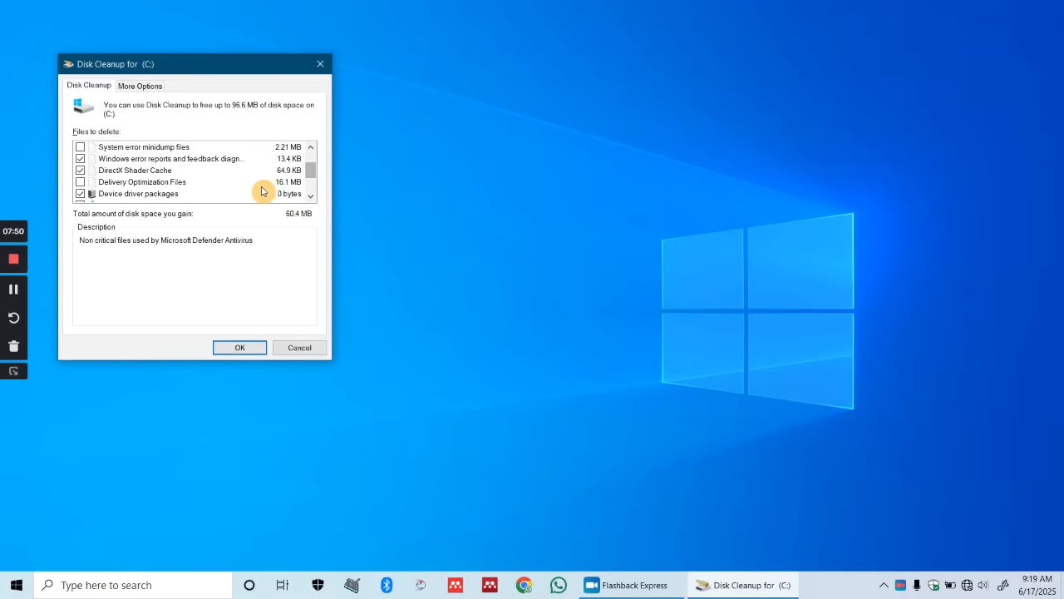
mouse_move(146, 186)
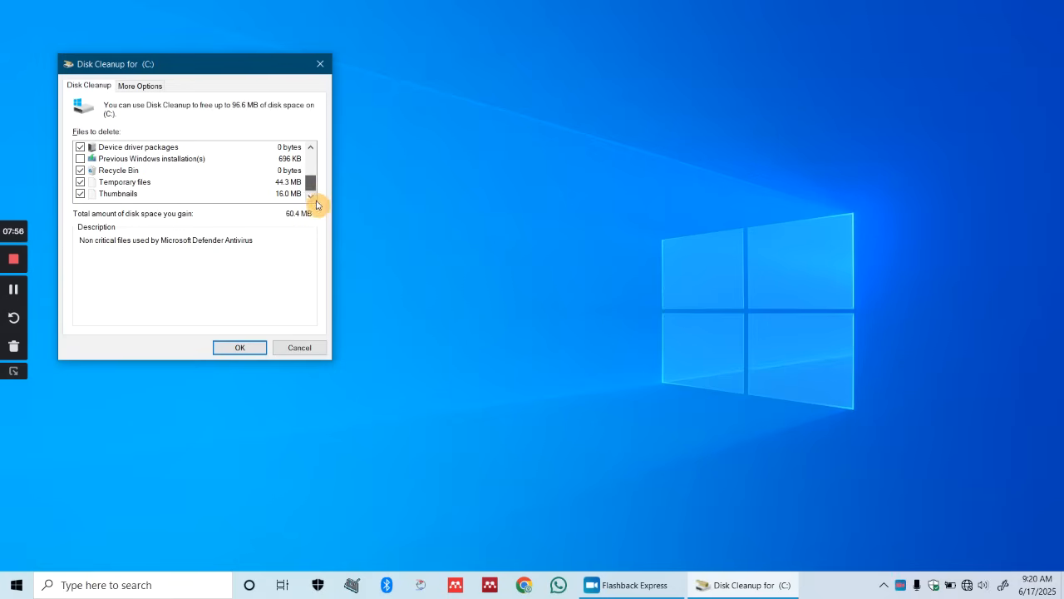
- Confirm OK and Delete Files to permanently clean the chosen files from drive C
click(240, 347)
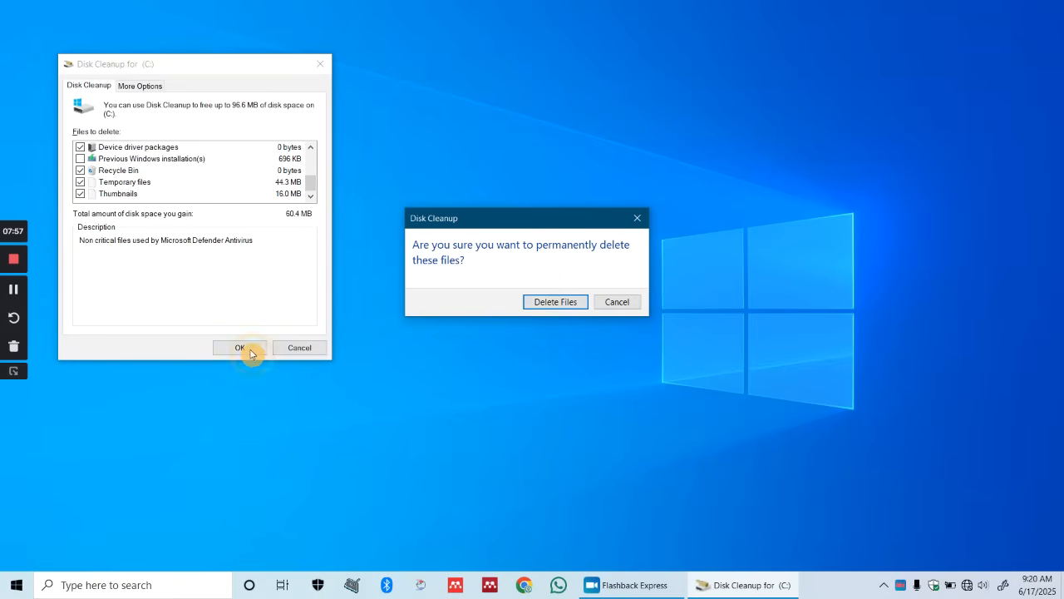
click(555, 301)
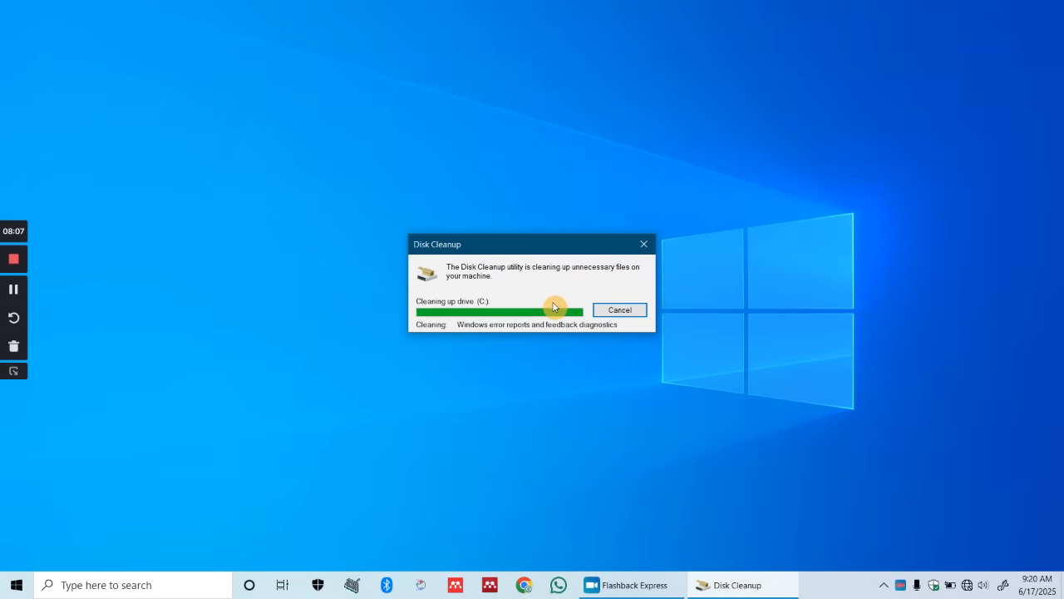
click(619, 309)
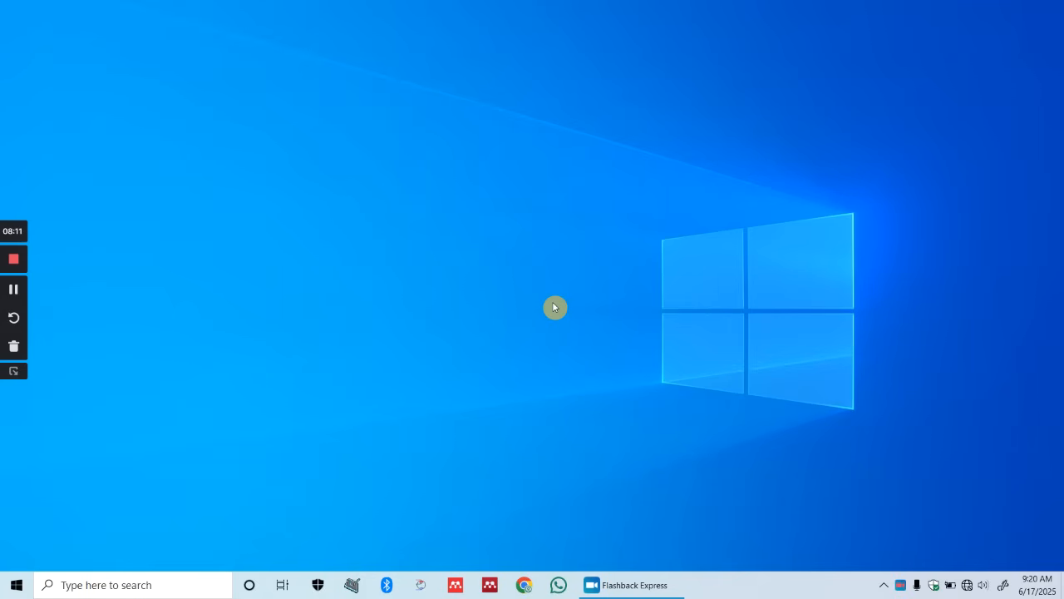
- Launch Disk Cleanup by submitting cleanmgr in the Run dialog
key(Win+r)
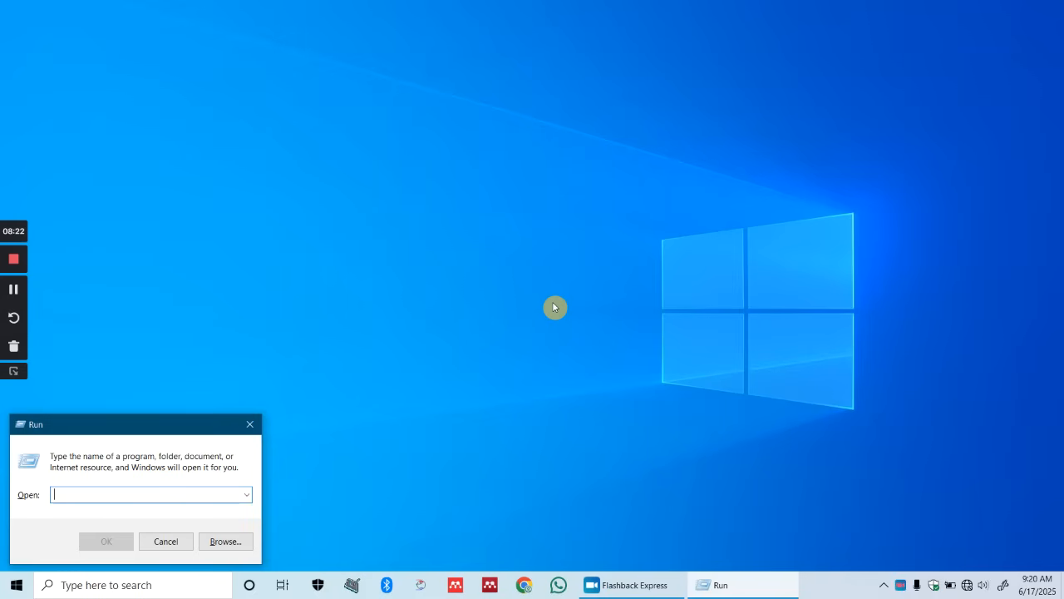
text(C)
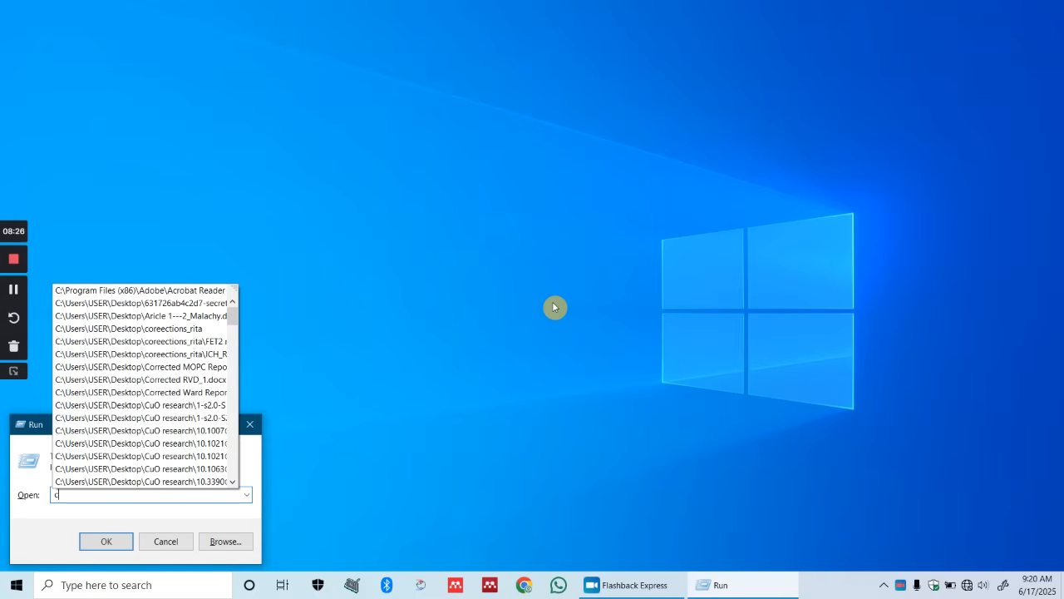
text(lea)
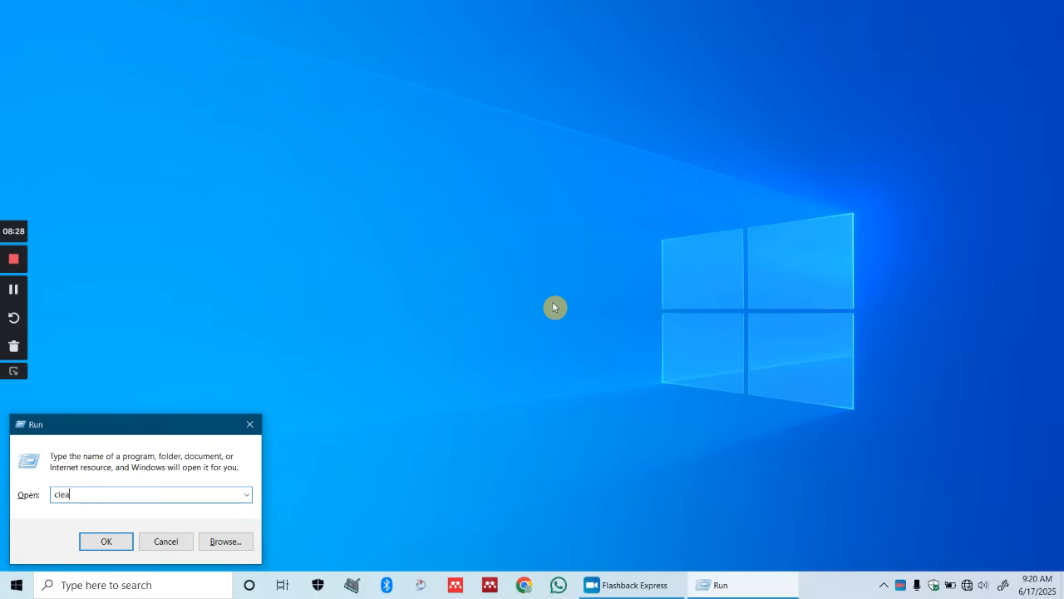
text(n)
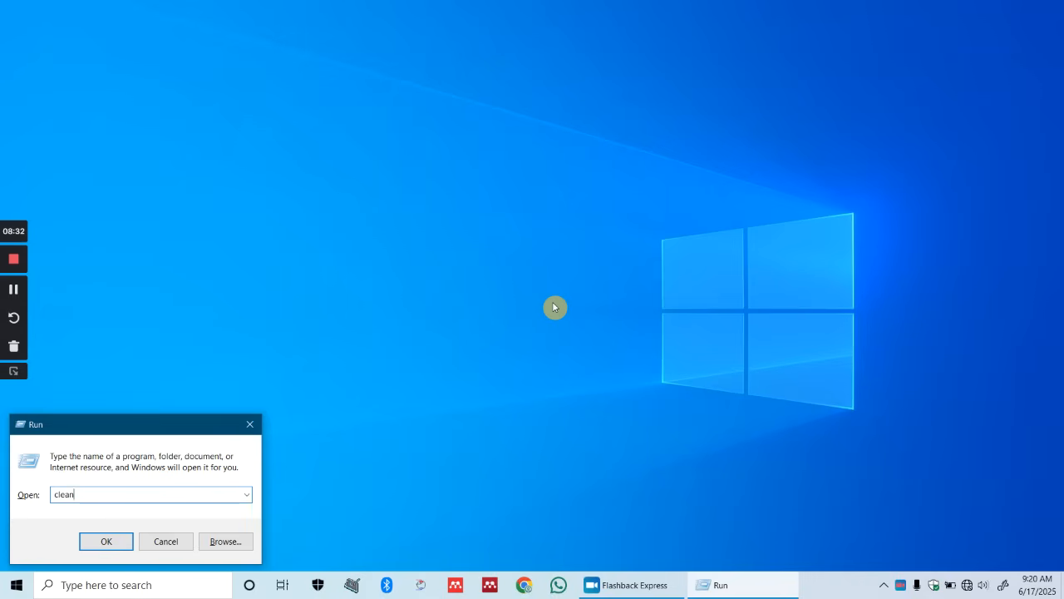
text(mgr)
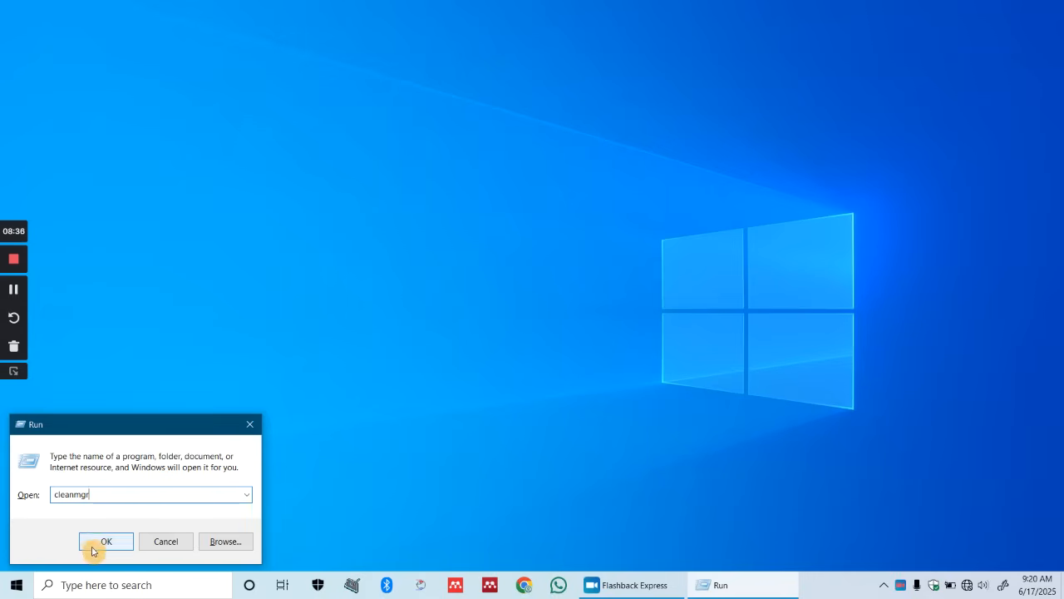
click(107, 542)
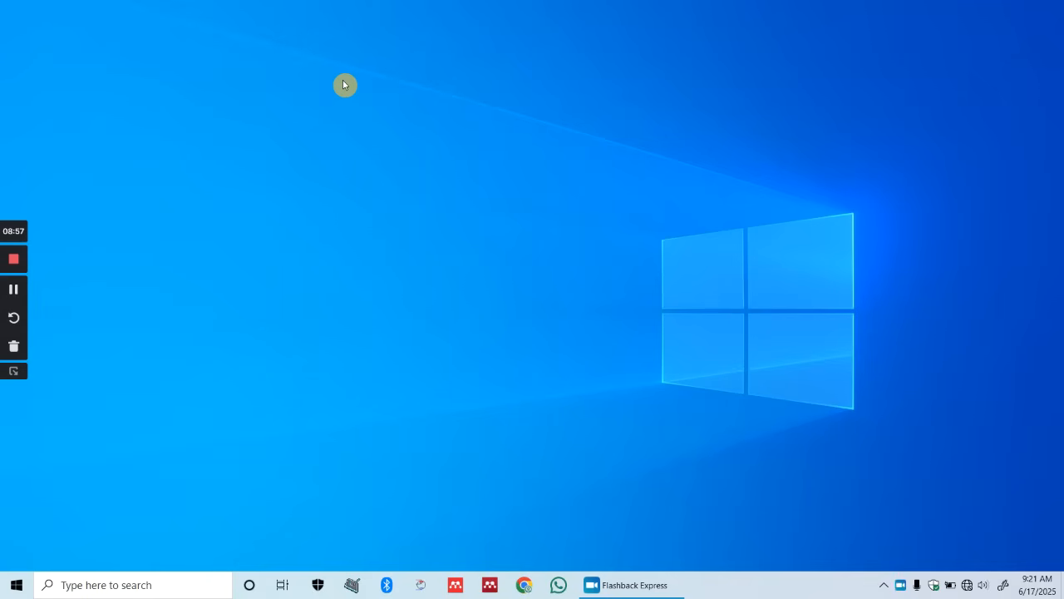
mouse_move(40, 246)
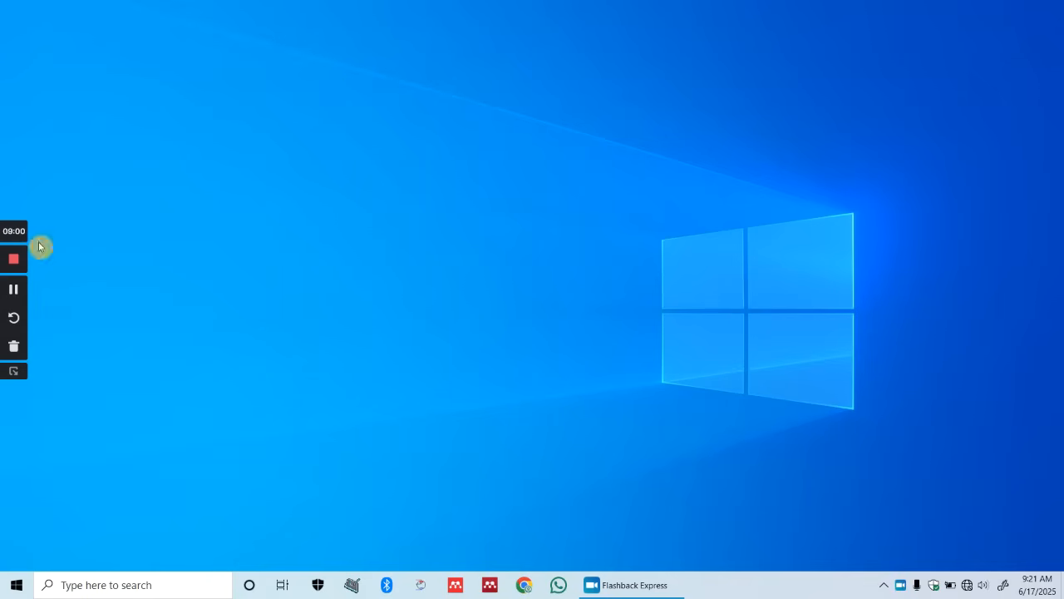
click(13, 289)
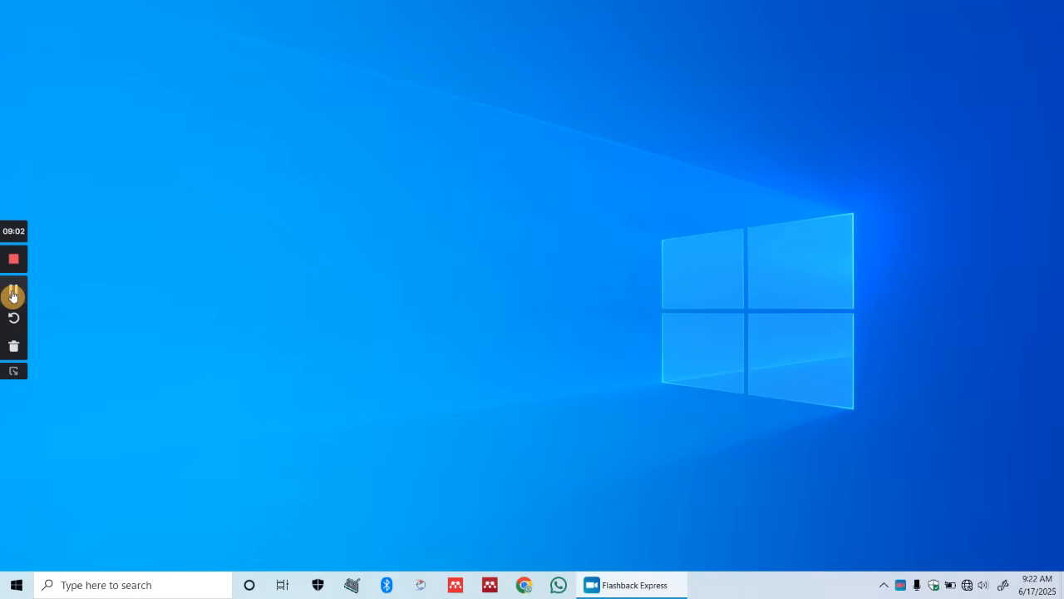